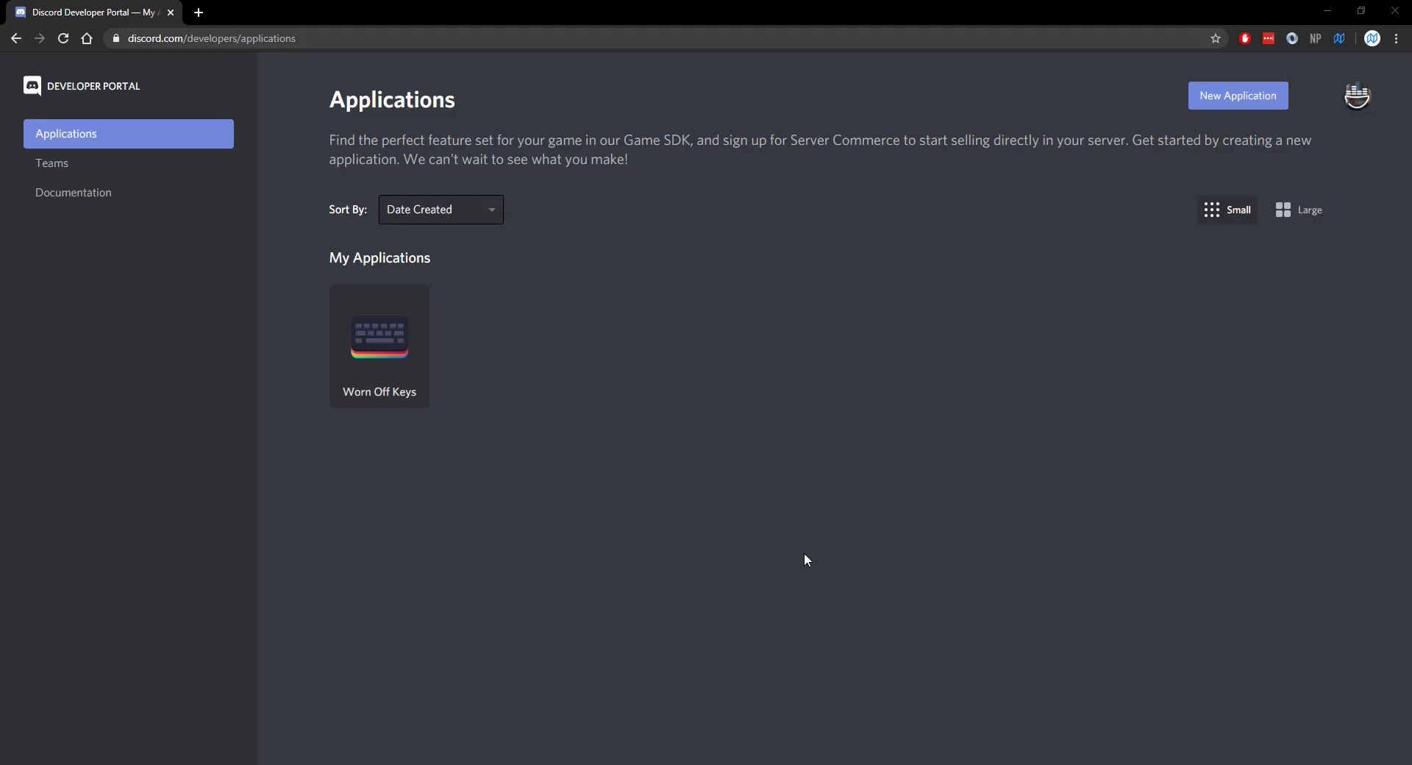
pyautogui.moveTo(193, 60)
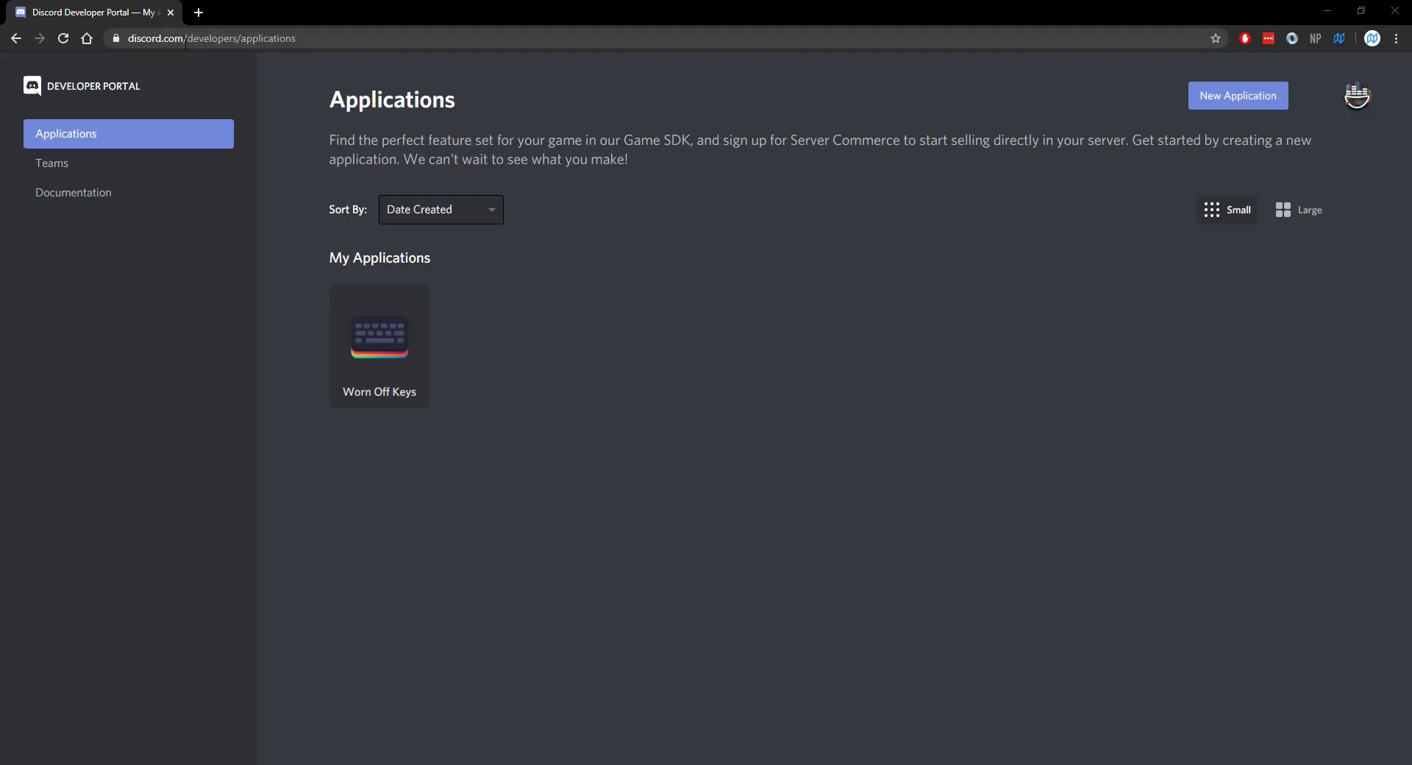
pyautogui.moveTo(593, 419)
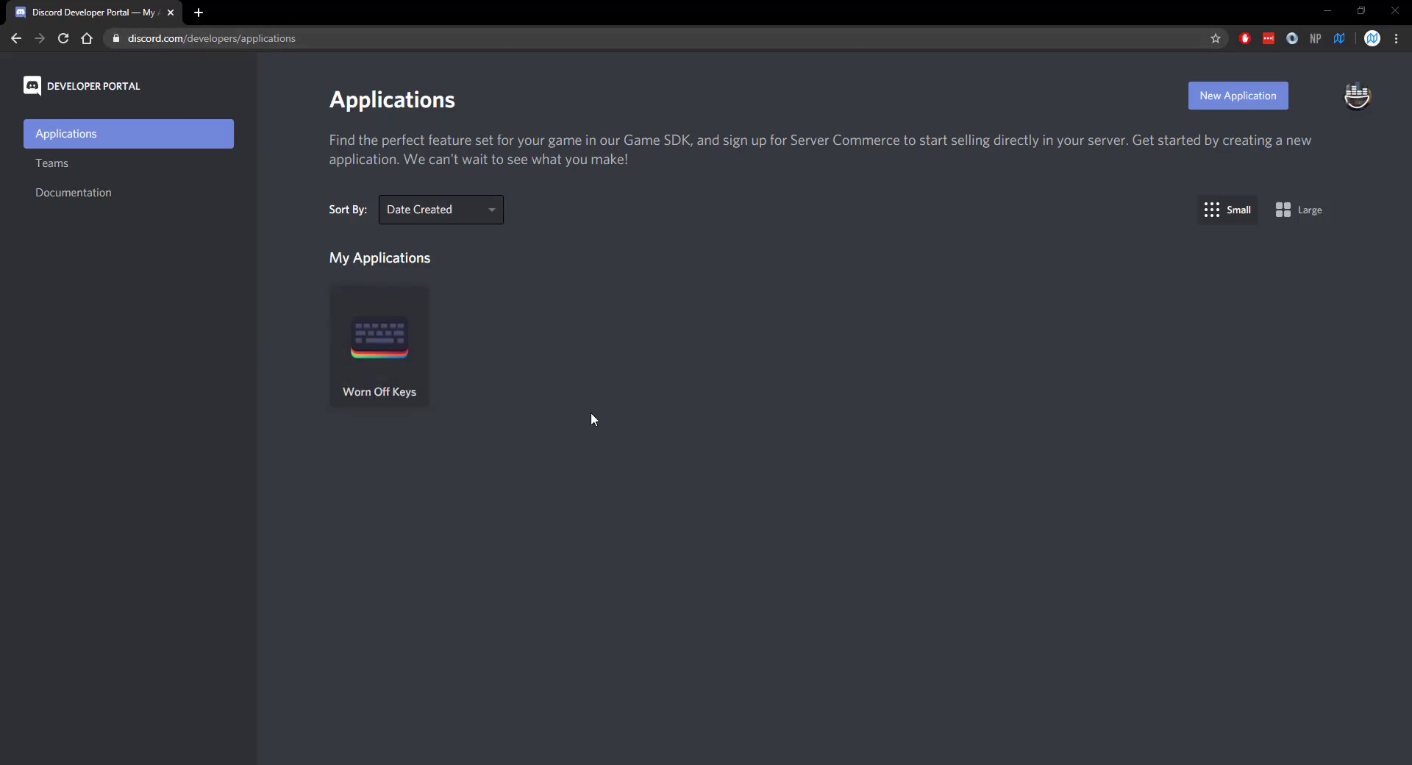
pyautogui.moveTo(378, 338)
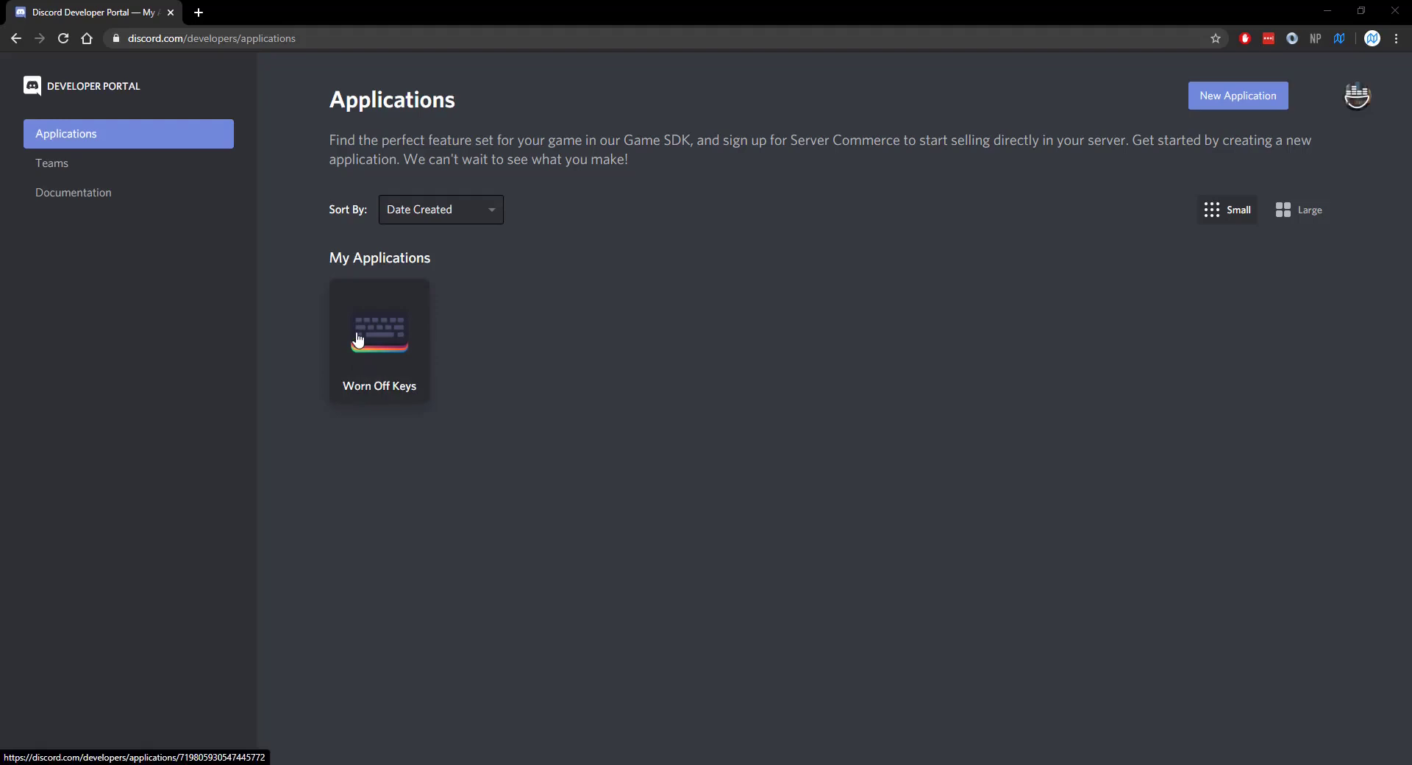
pyautogui.moveTo(1156, 132)
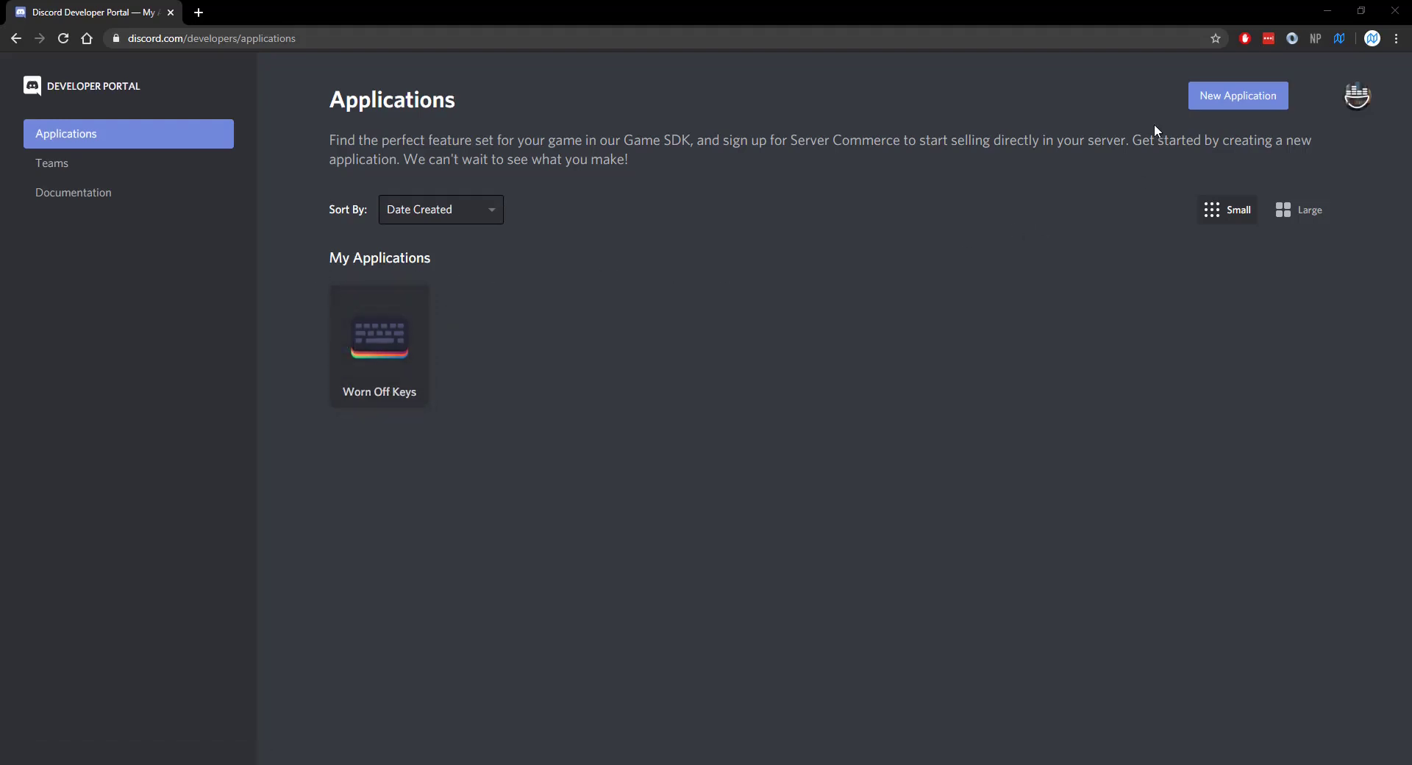
# - Create a new Developer Portal application named 'Tutorial'
pyautogui.click(1237, 96)
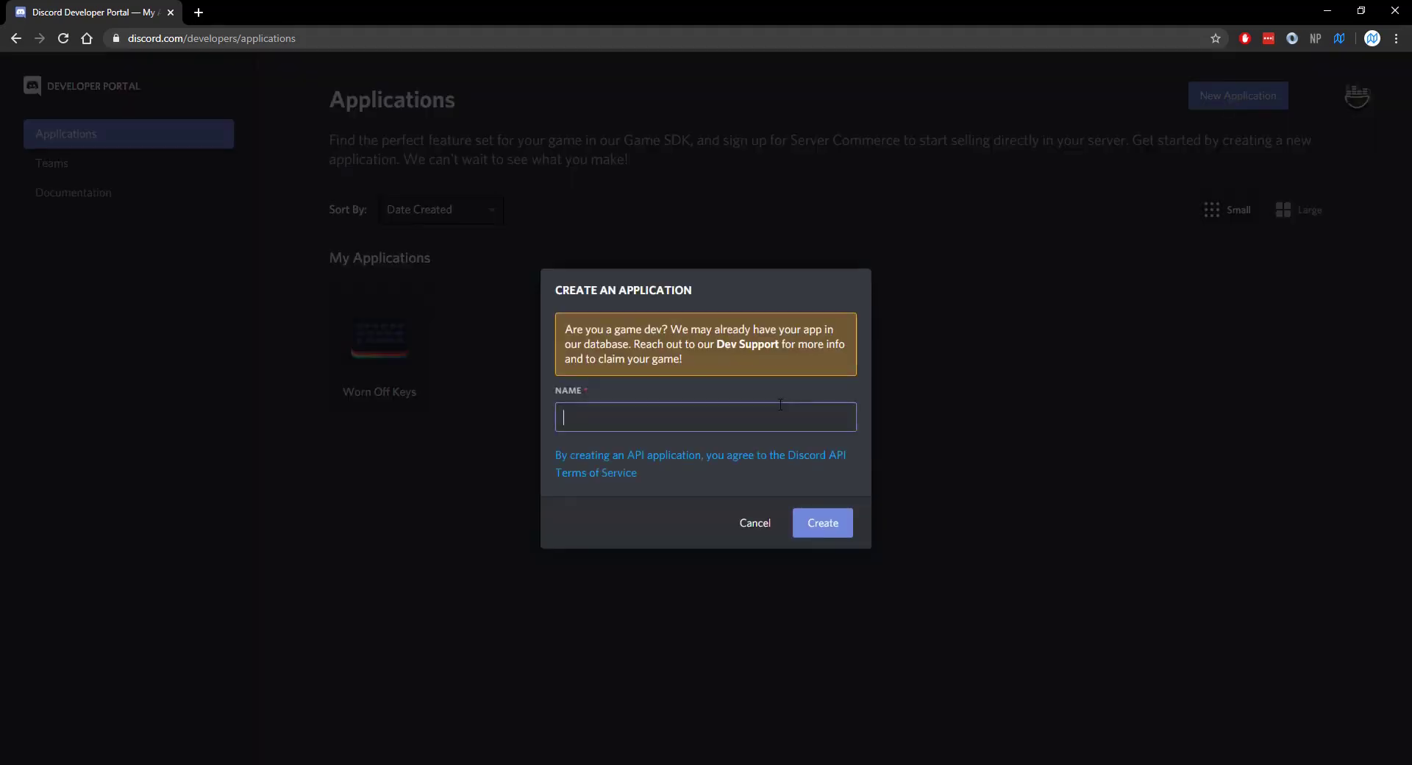
pyautogui.write('Tut')
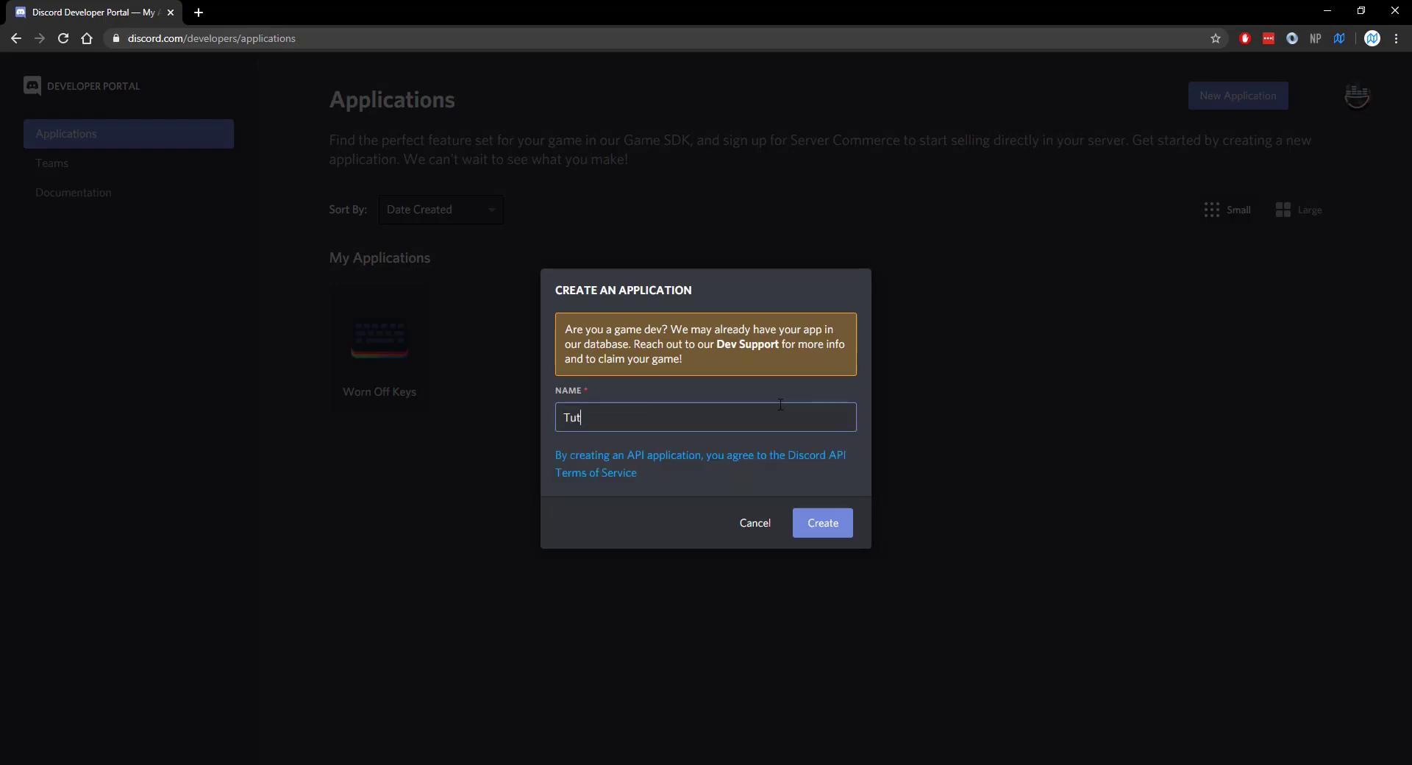
pyautogui.write('orial')
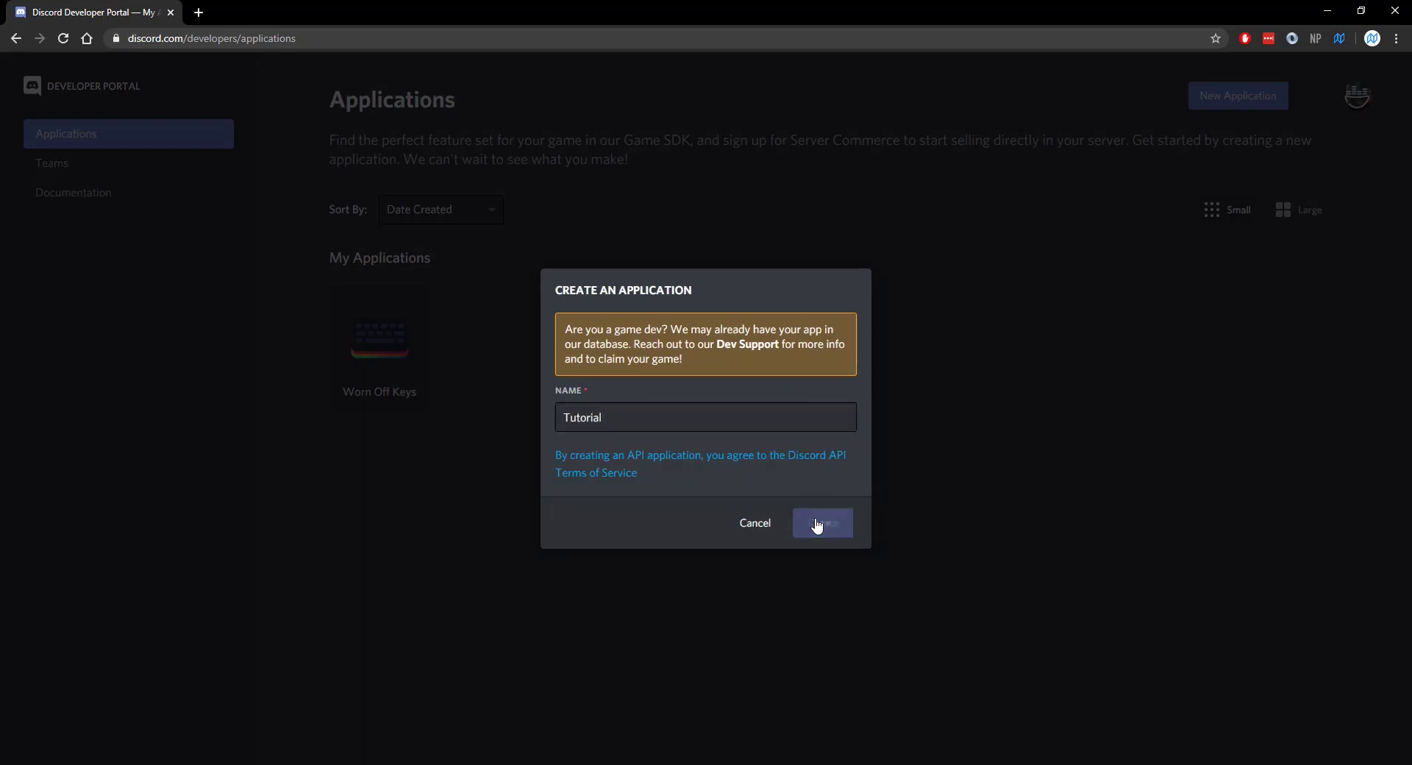
pyautogui.click(822, 523)
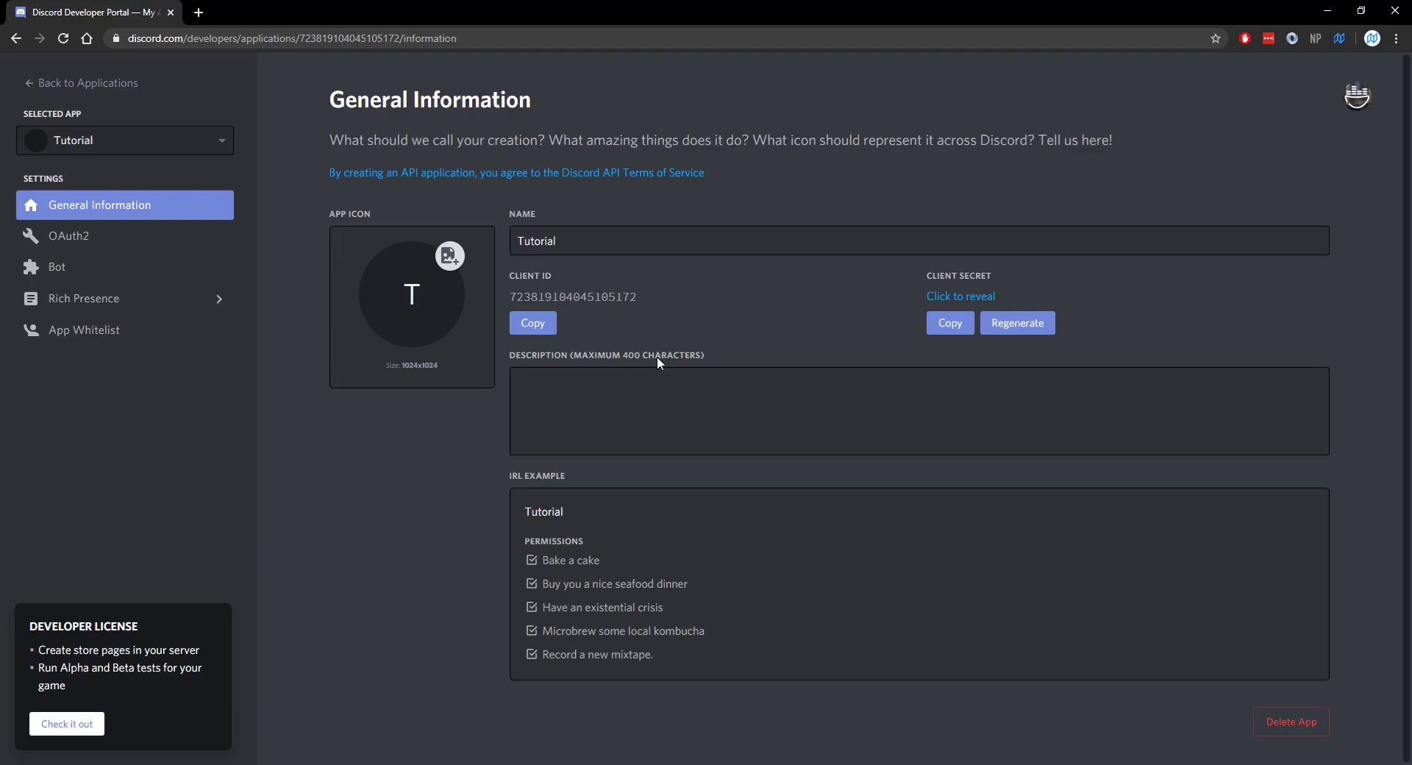
pyautogui.moveTo(87, 292)
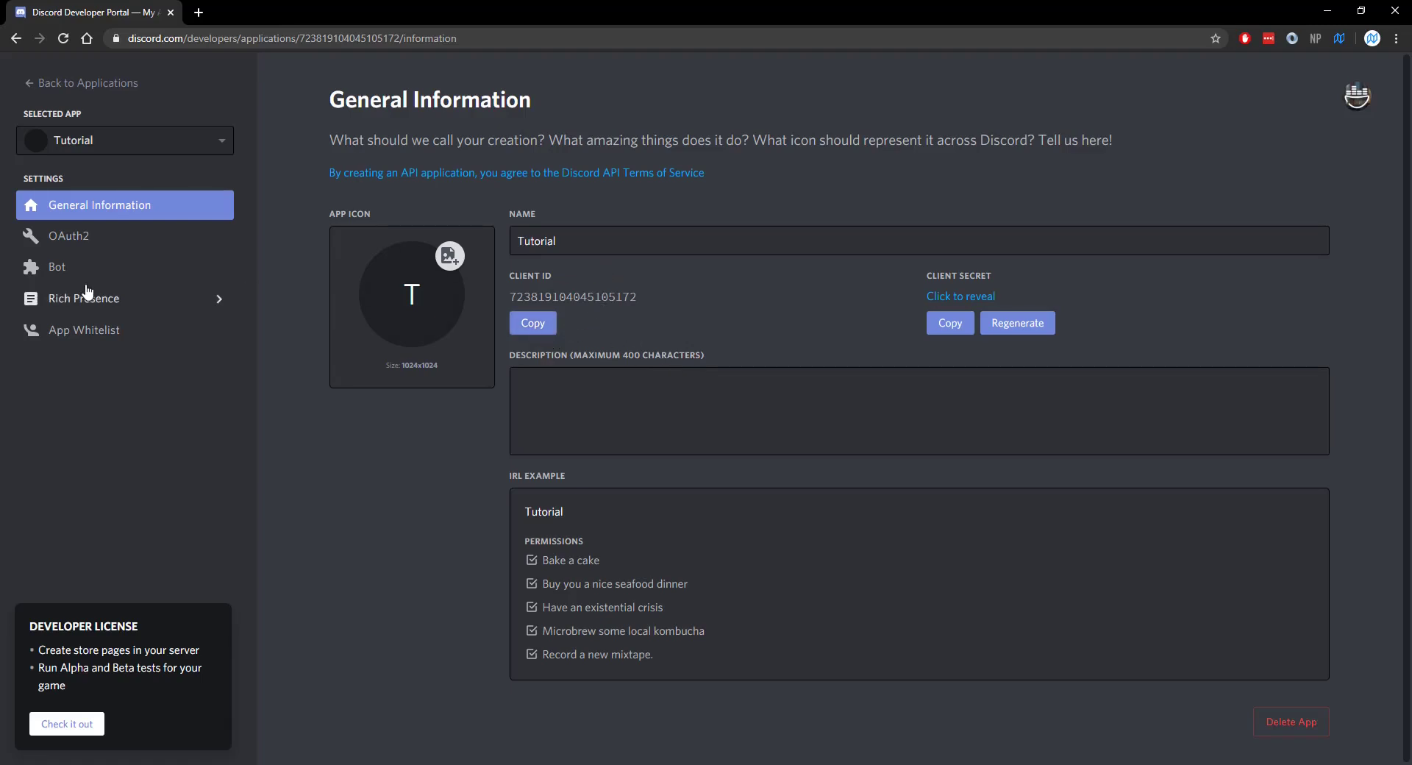
# - Add a bot user to the Tutorial app, then reveal and select its token
pyautogui.click(57, 267)
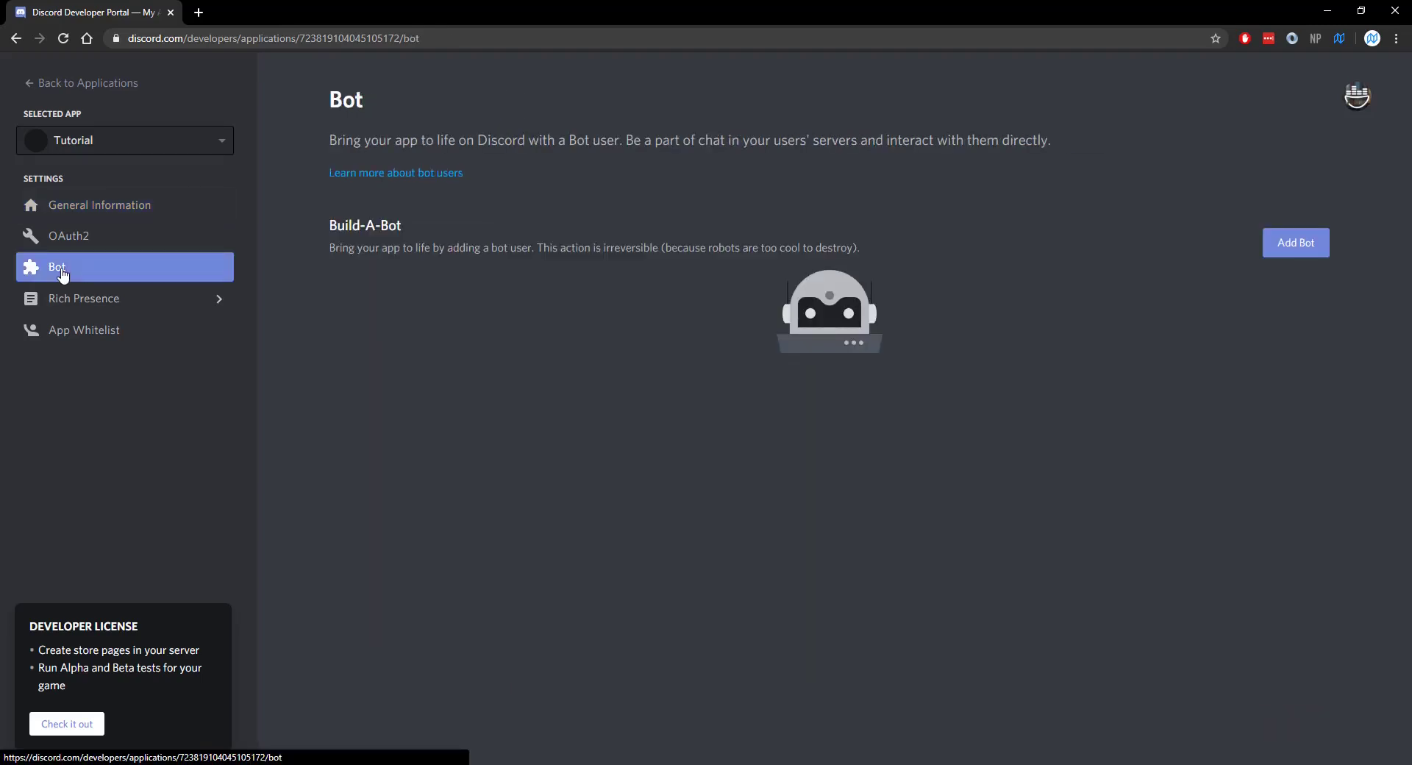
pyautogui.click(1295, 243)
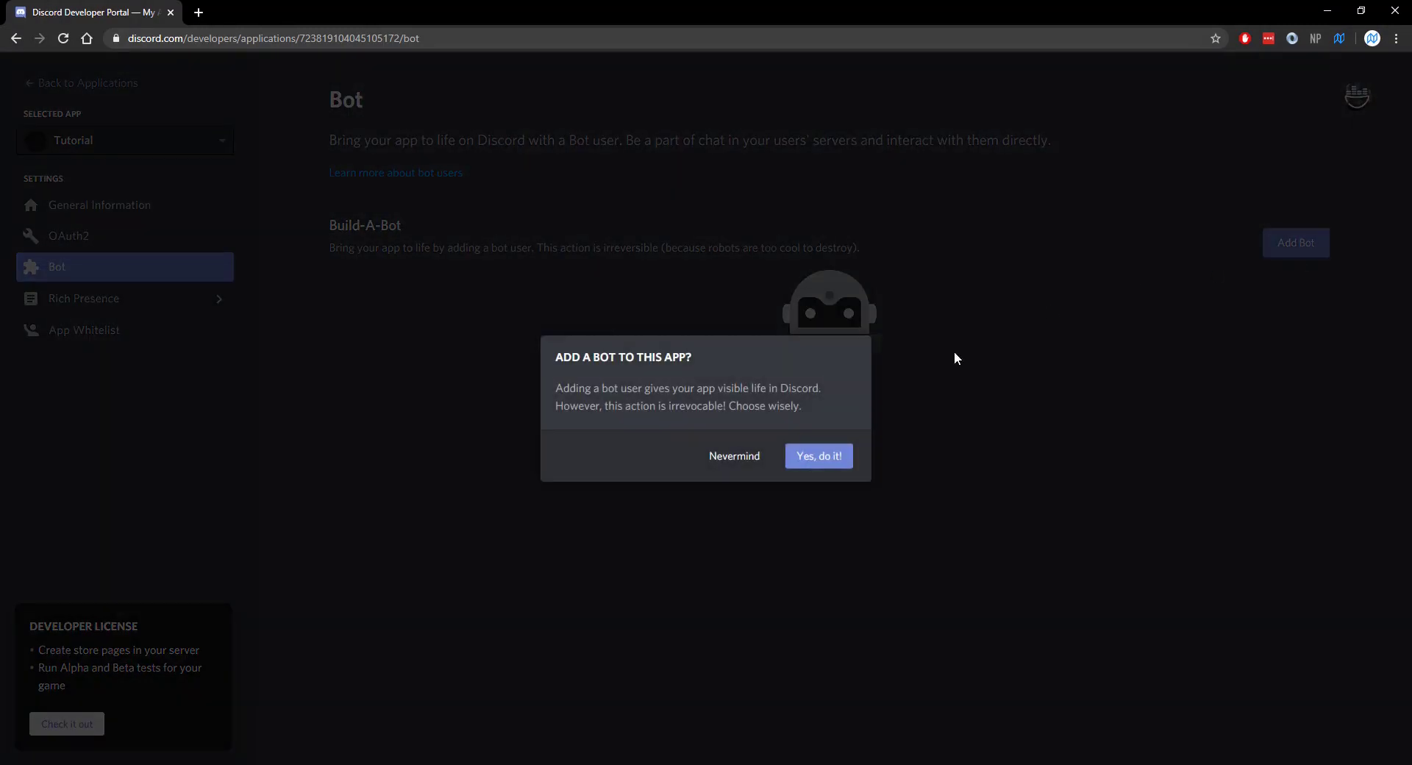
pyautogui.click(817, 455)
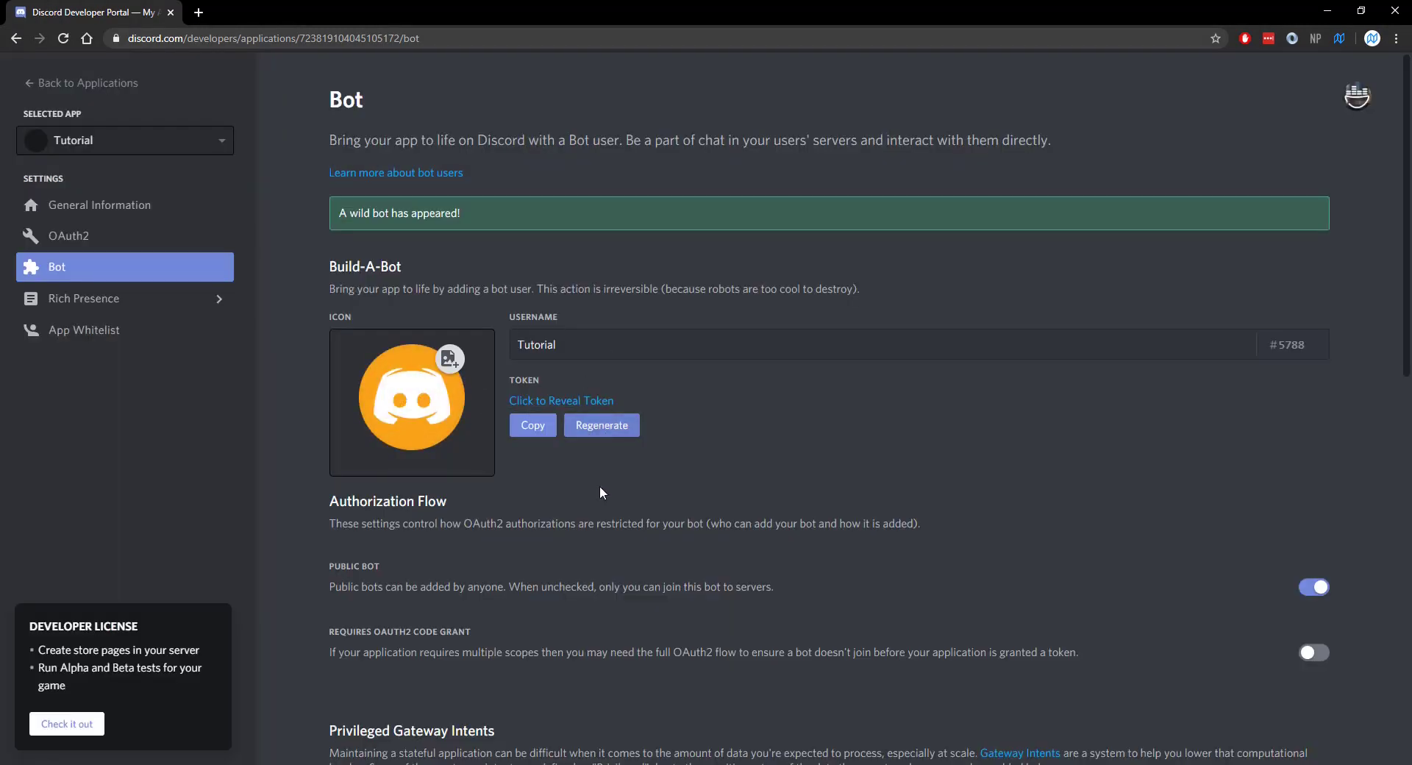
pyautogui.click(560, 400)
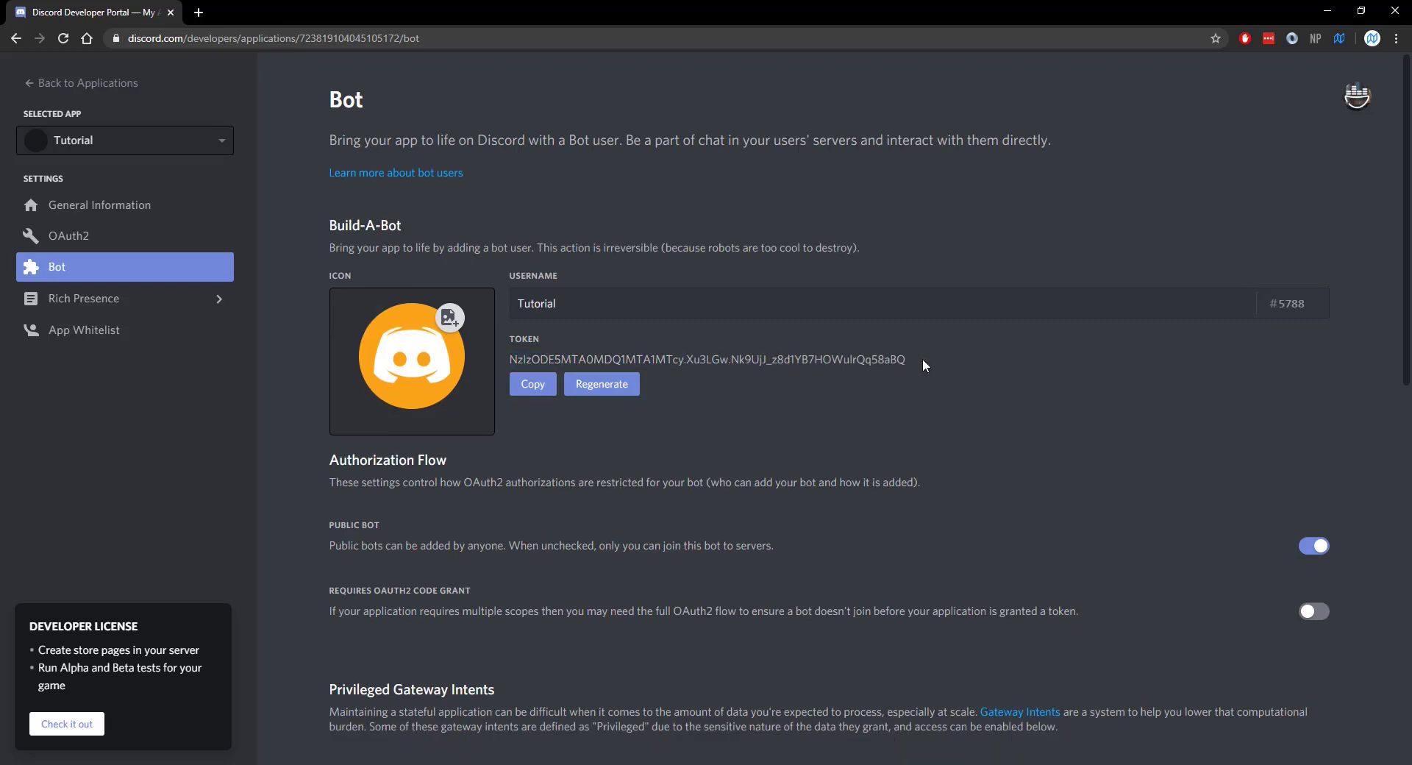
pyautogui.doubleClick(867, 359)
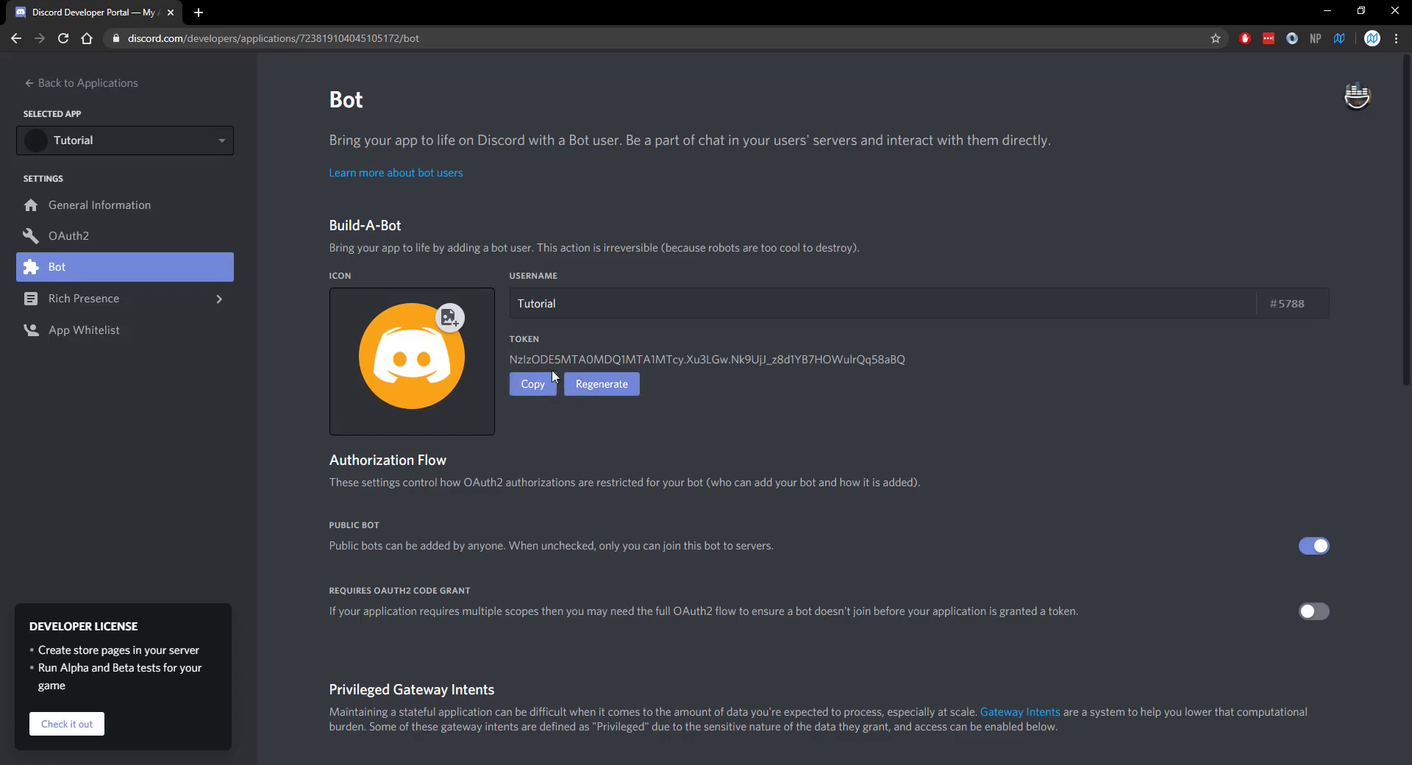
# - Generate an OAuth2 invite link with the bot scope and copy it
pyautogui.click(67, 235)
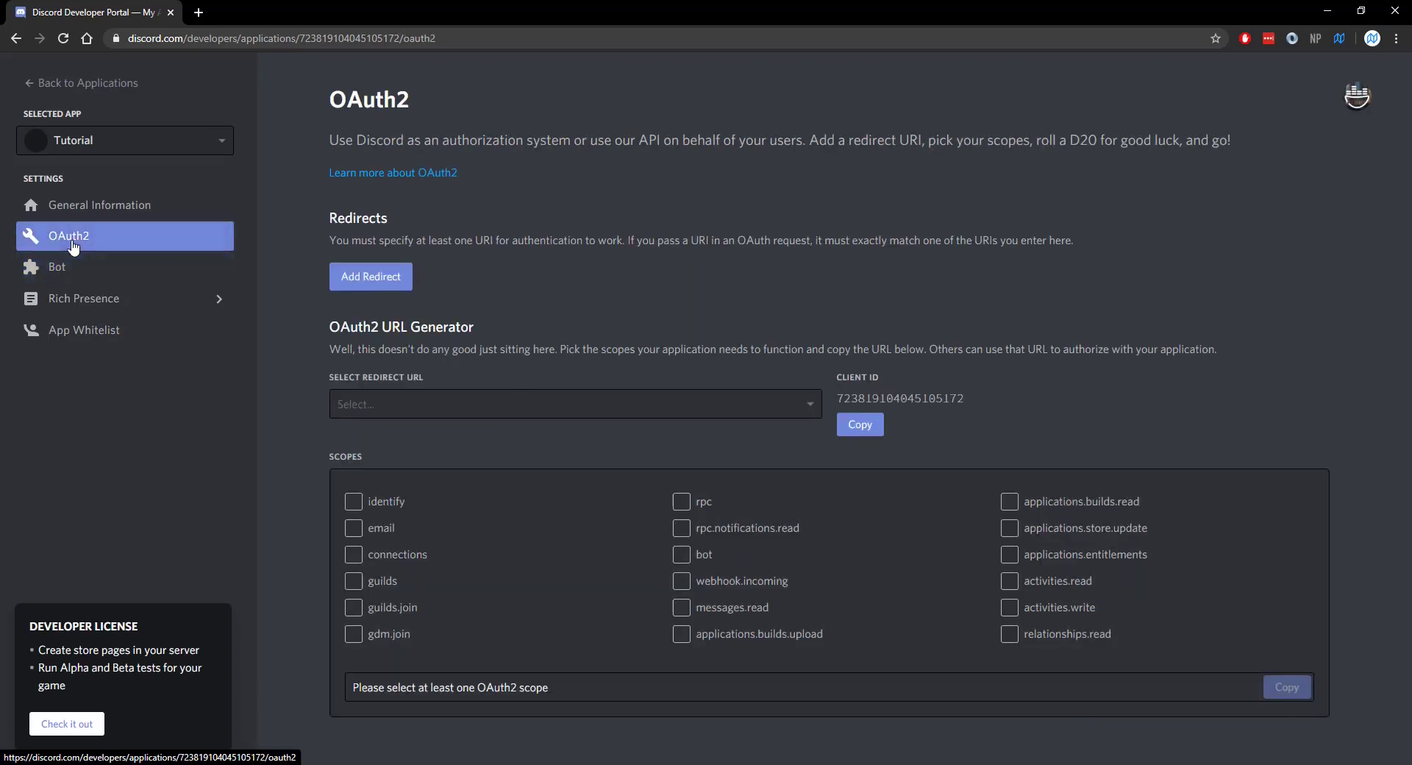
pyautogui.moveTo(346, 458)
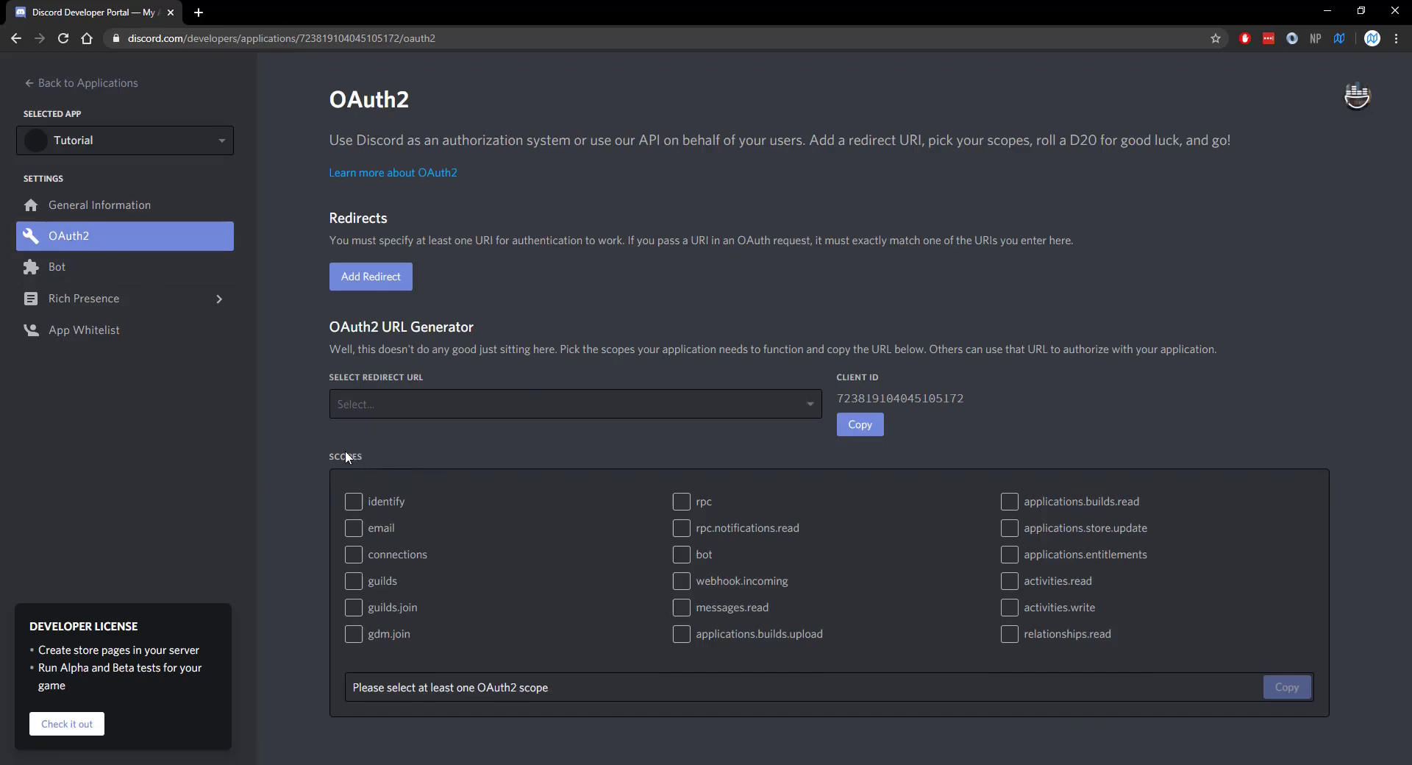
pyautogui.click(681, 553)
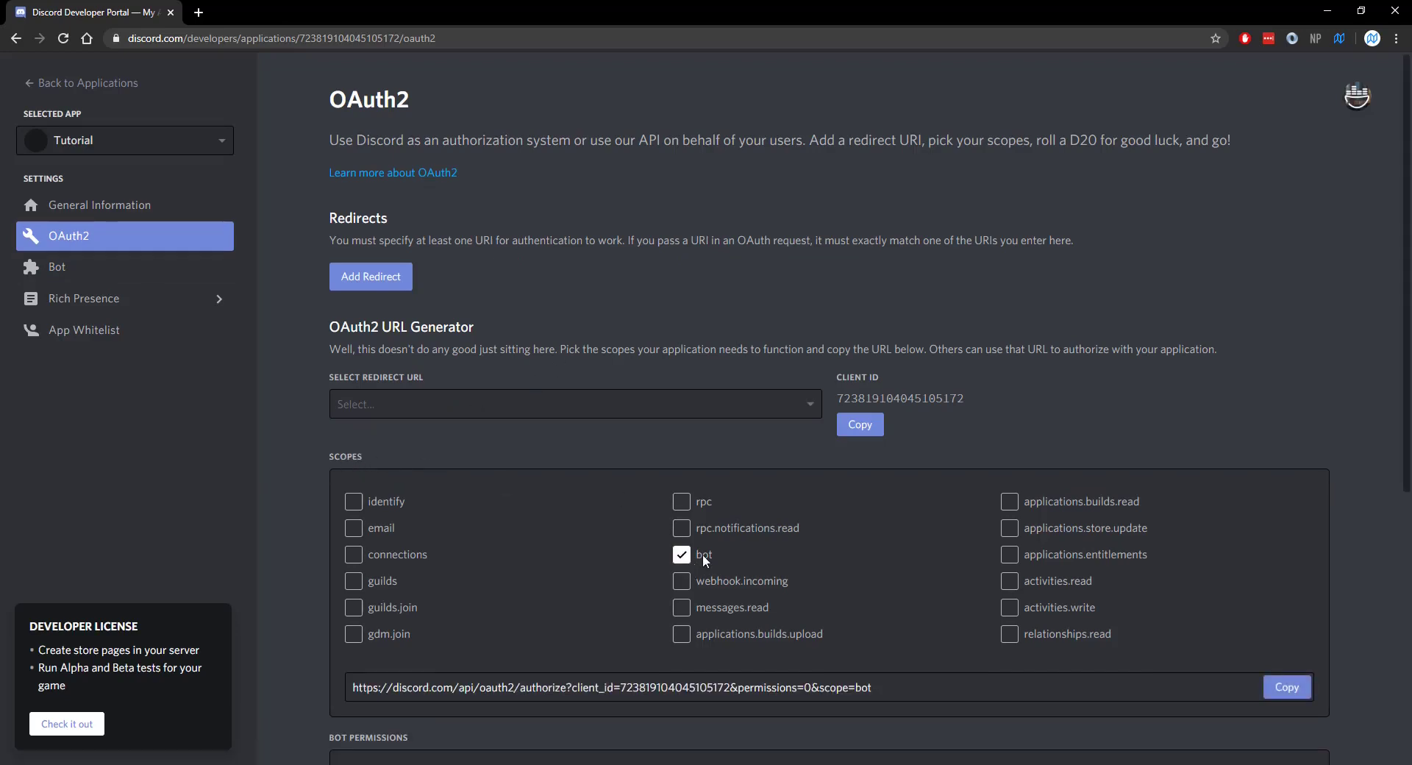
pyautogui.click(1287, 686)
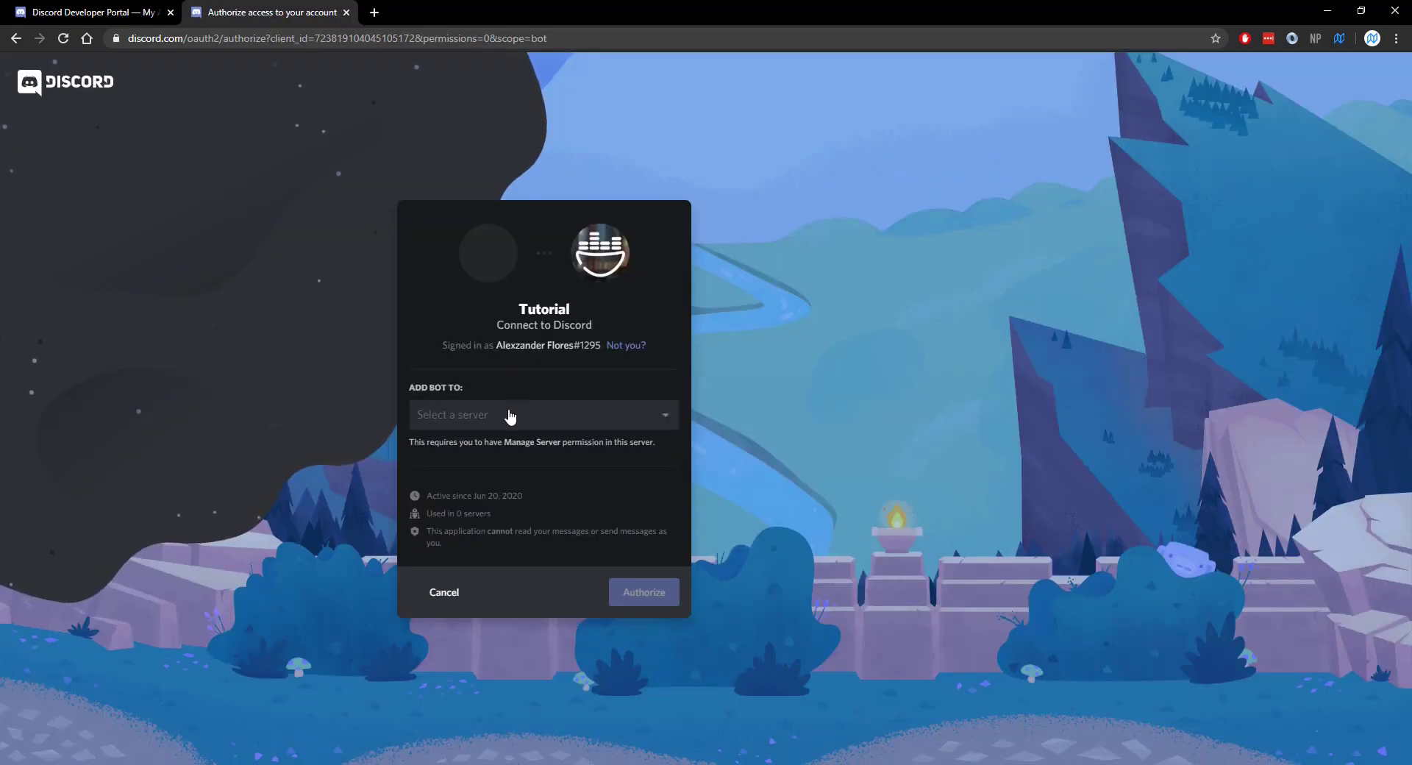
# - Authorize the Tutorial bot into the Worn Off Keys server and pass the reCAPTCHA check
pyautogui.click(543, 414)
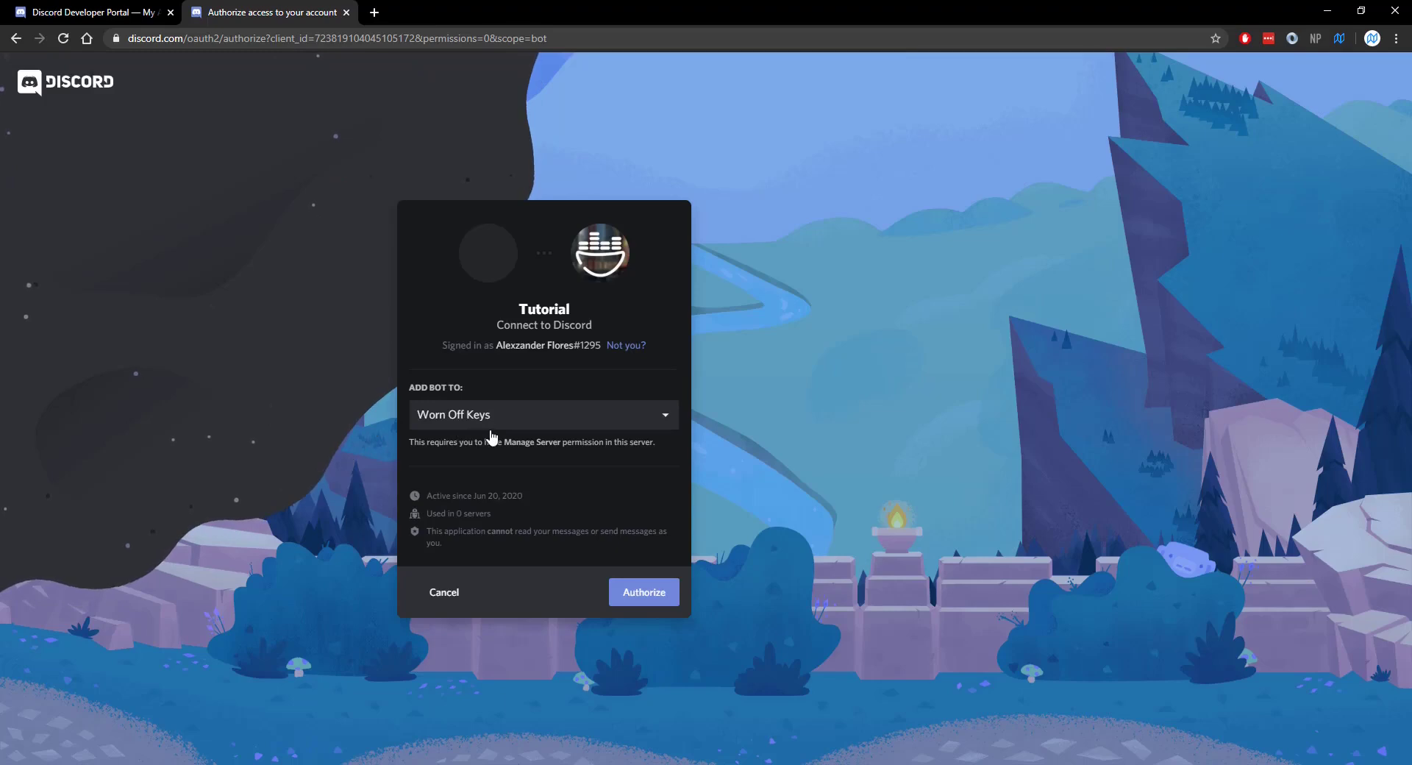
pyautogui.moveTo(501, 420)
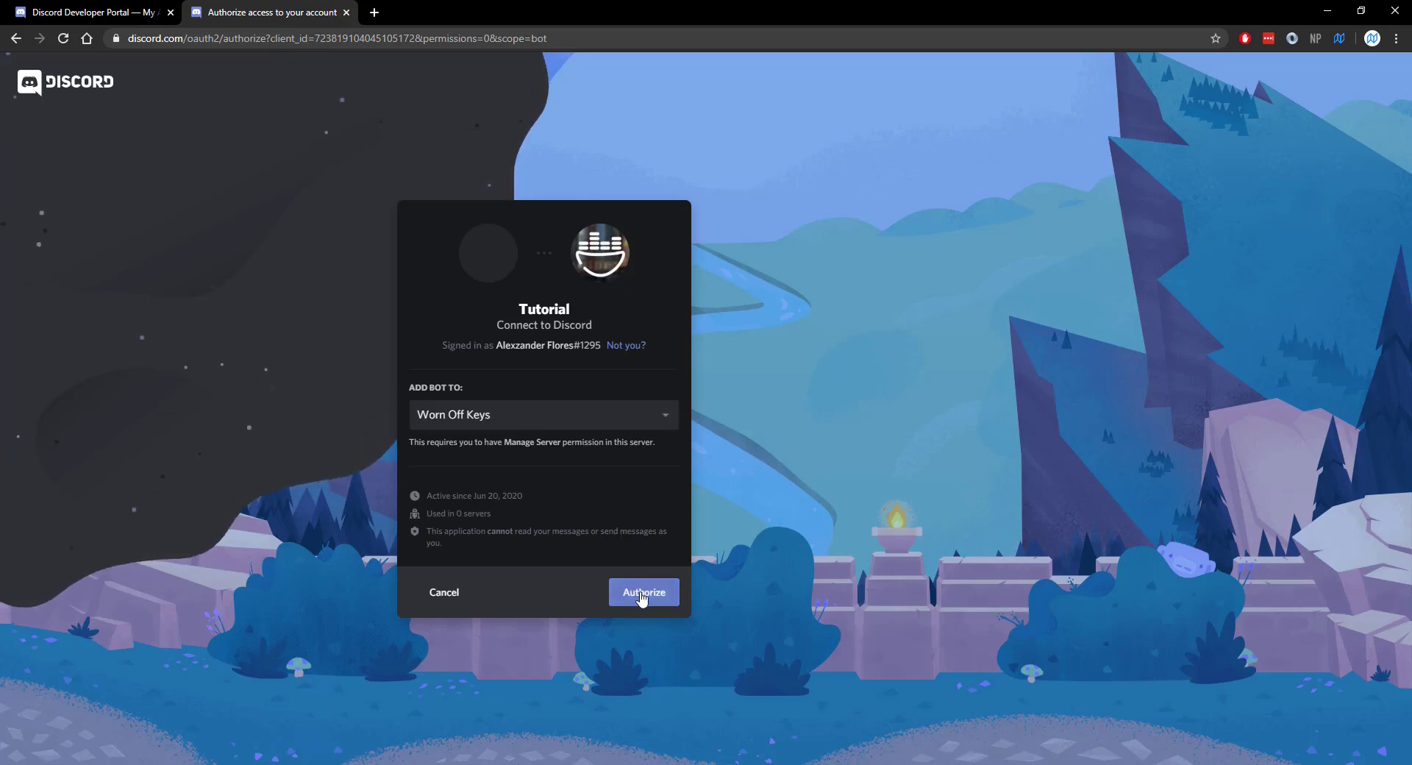
pyautogui.click(643, 593)
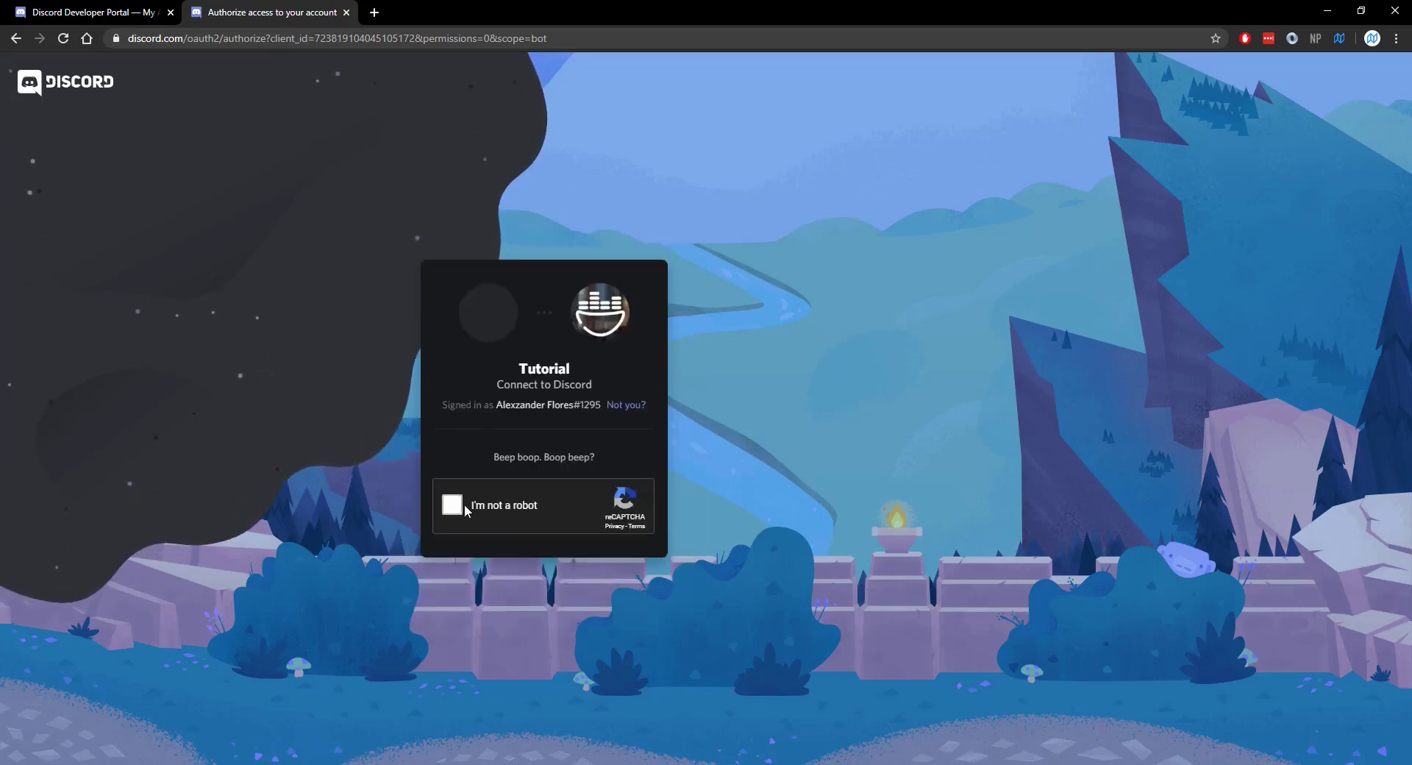
pyautogui.click(451, 505)
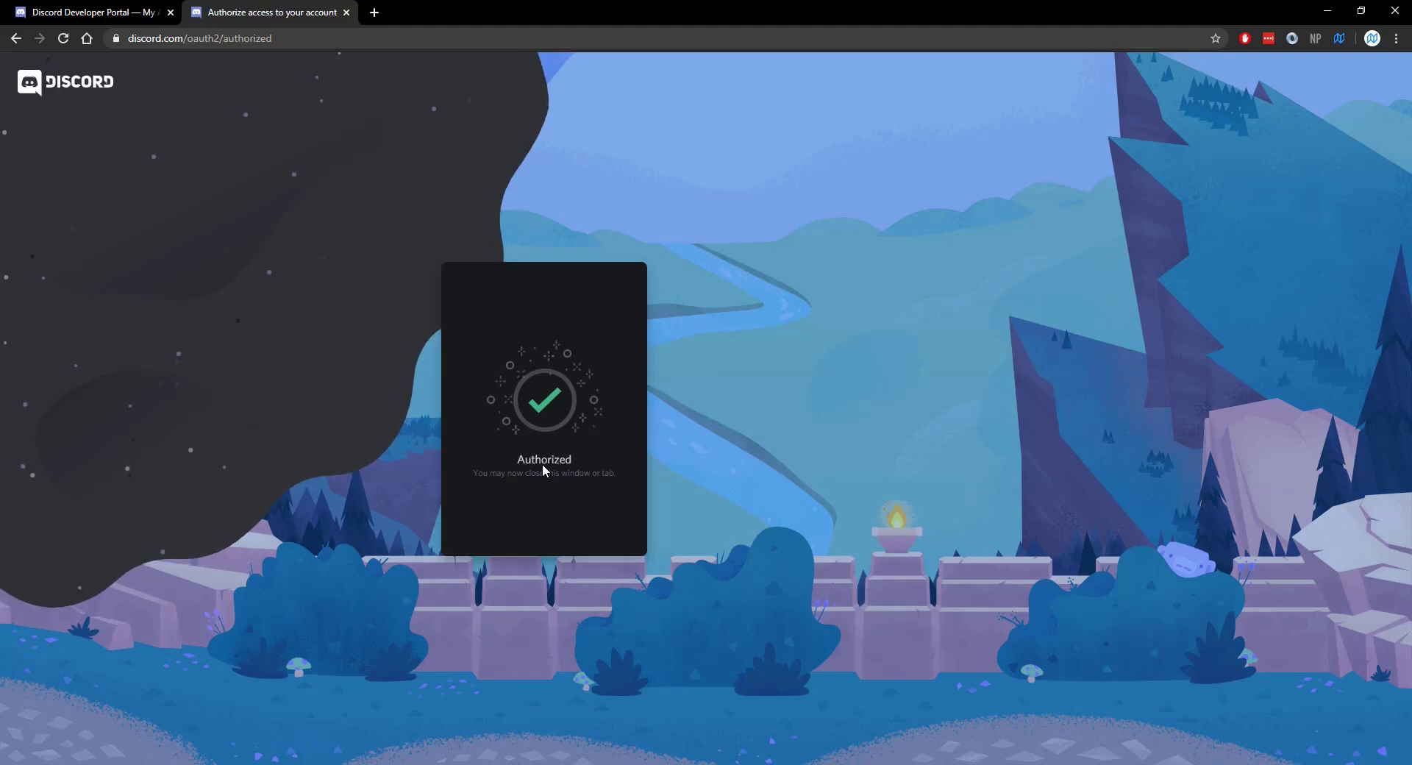
pyautogui.click(89, 12)
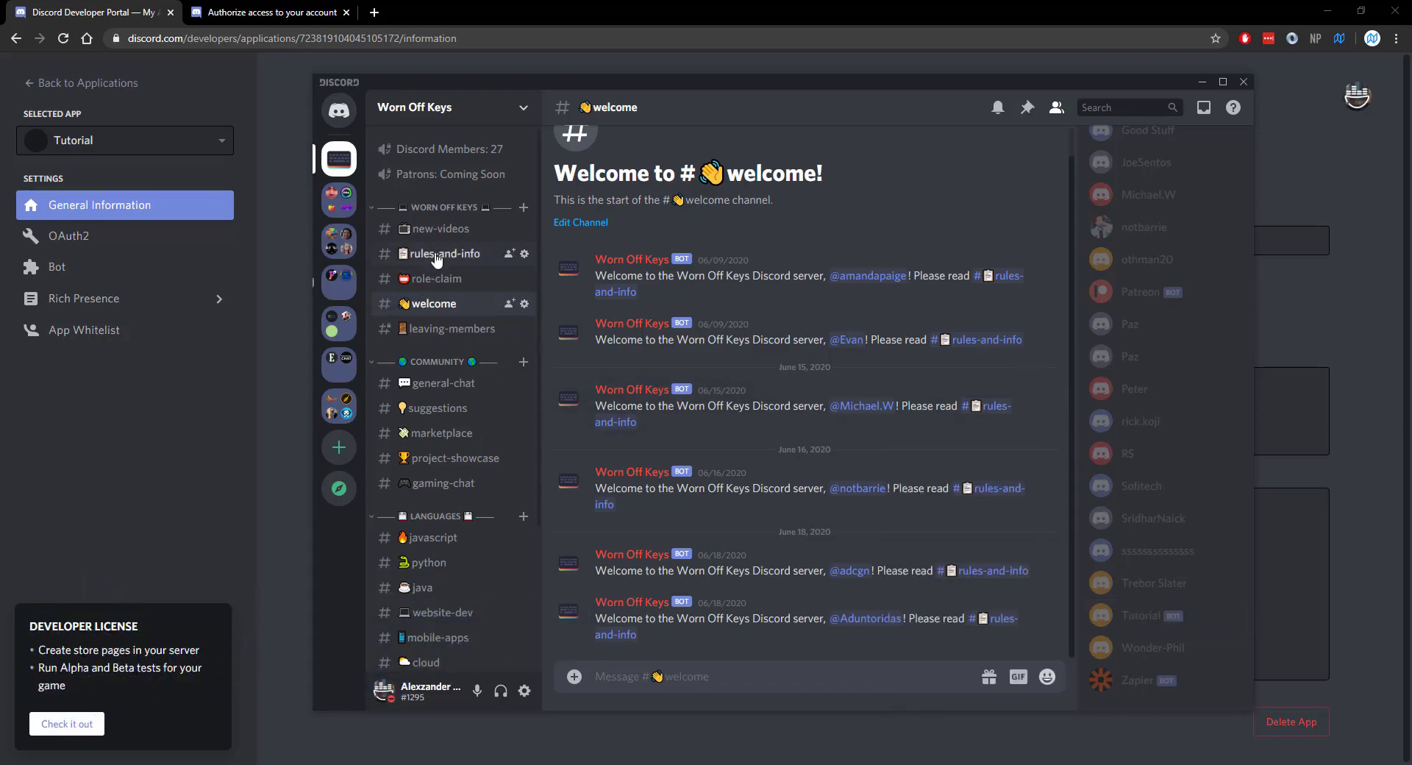
# - Create a 'testing' channel, give the Tutorial bot the Owner role, and open #testing
pyautogui.click(523, 208)
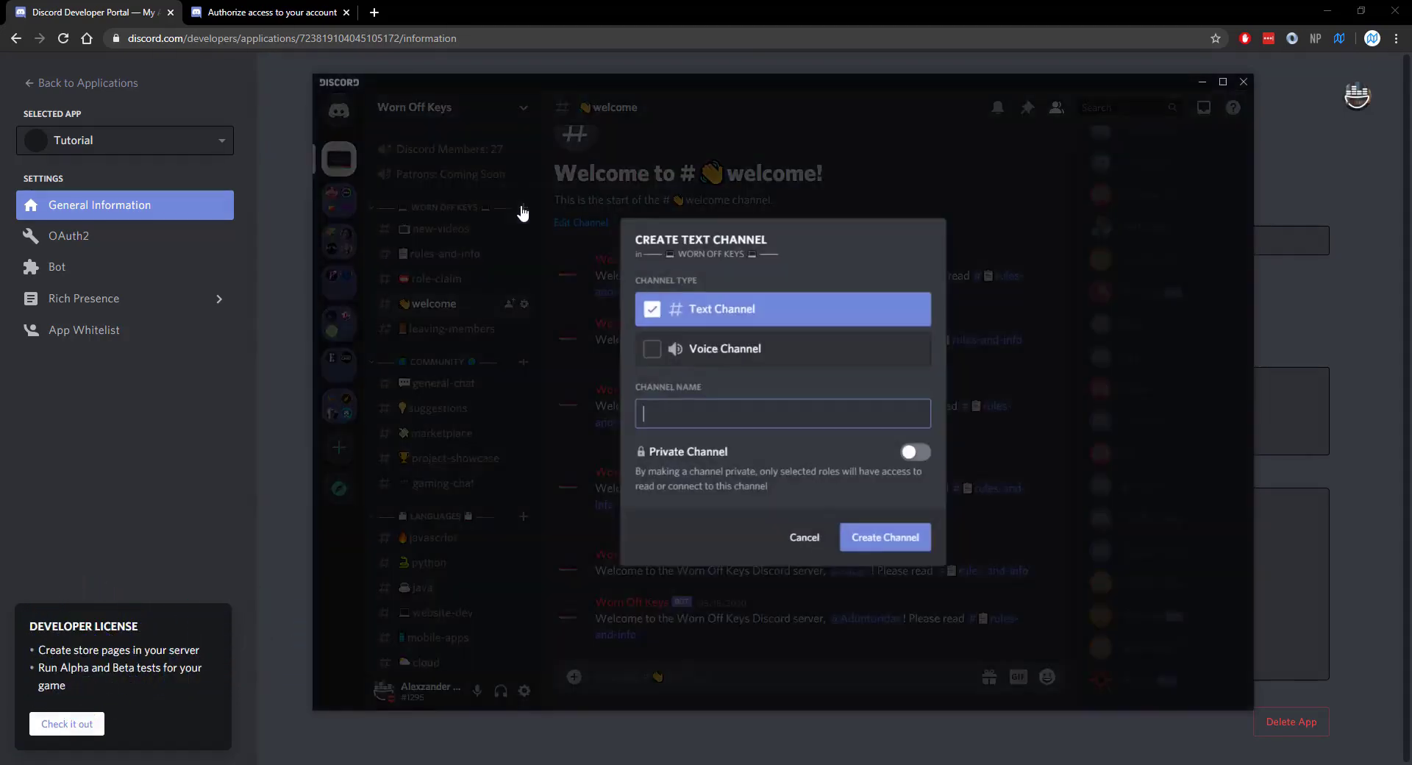
pyautogui.write('testin')
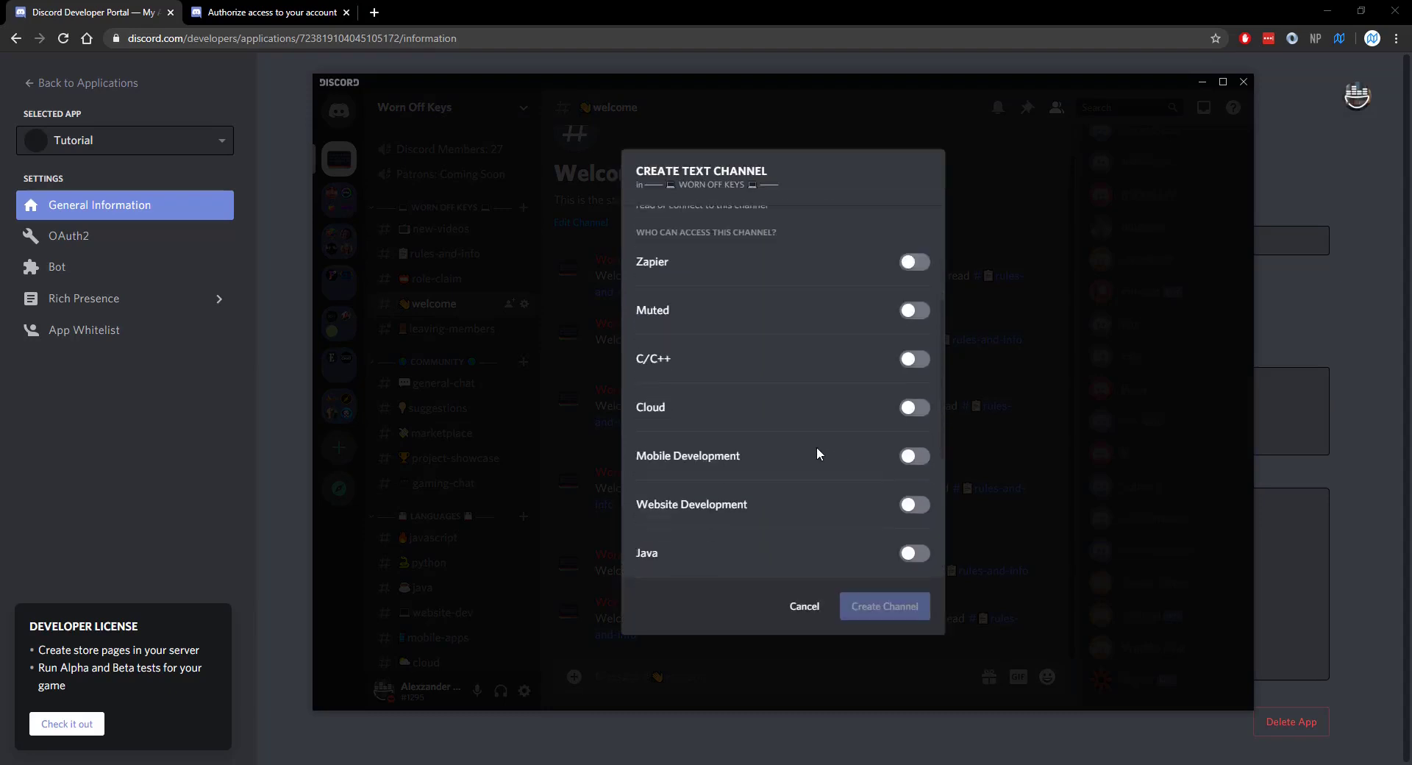
pyautogui.scroll(-3)
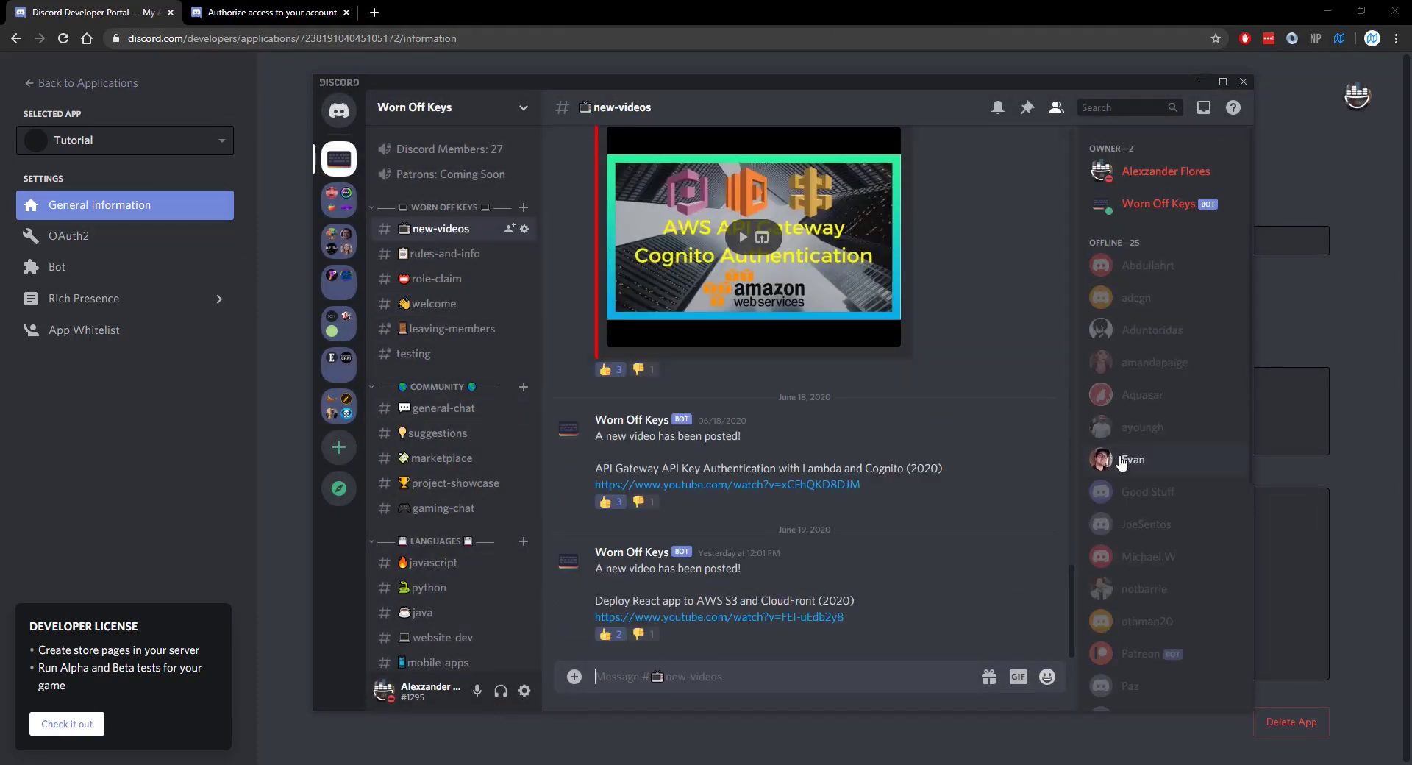
pyautogui.rightClick(1132, 460)
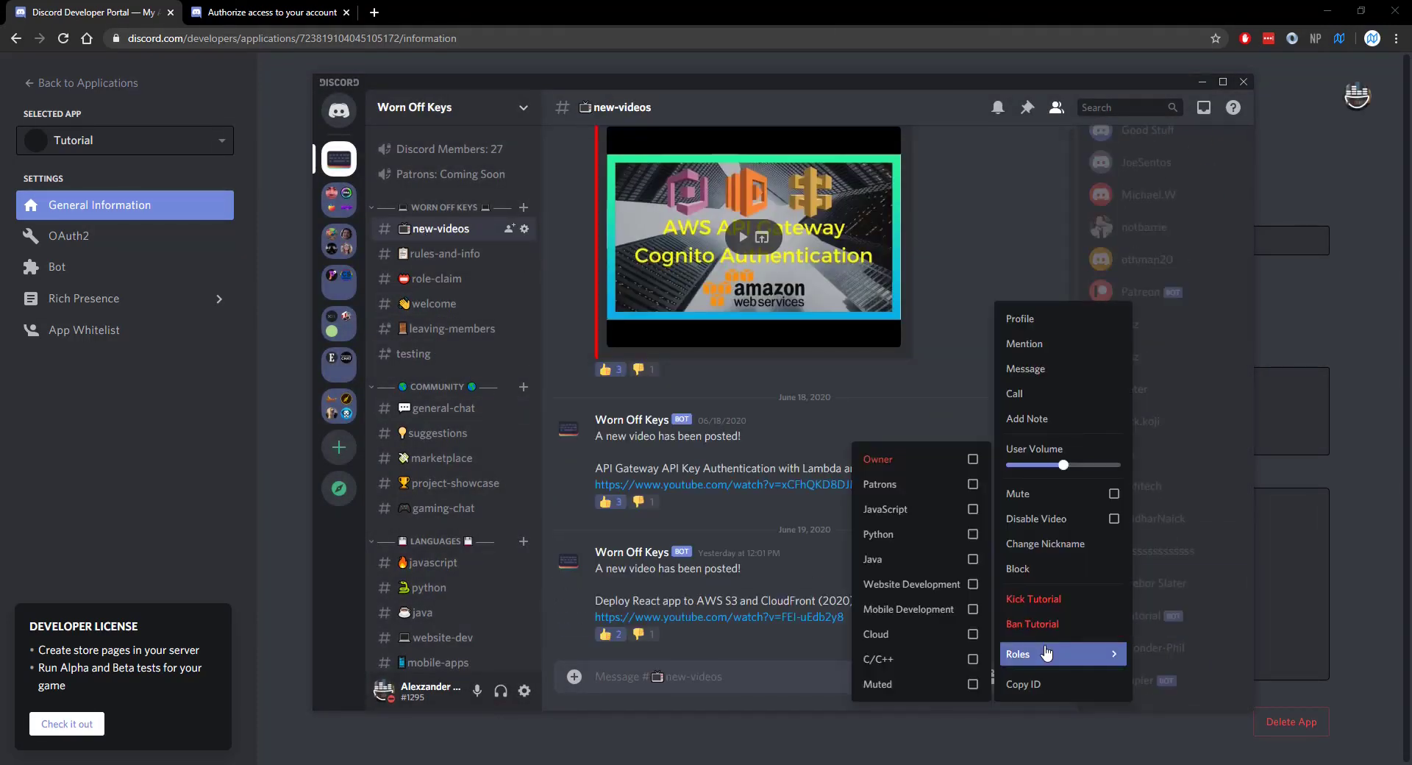
pyautogui.moveTo(950, 384)
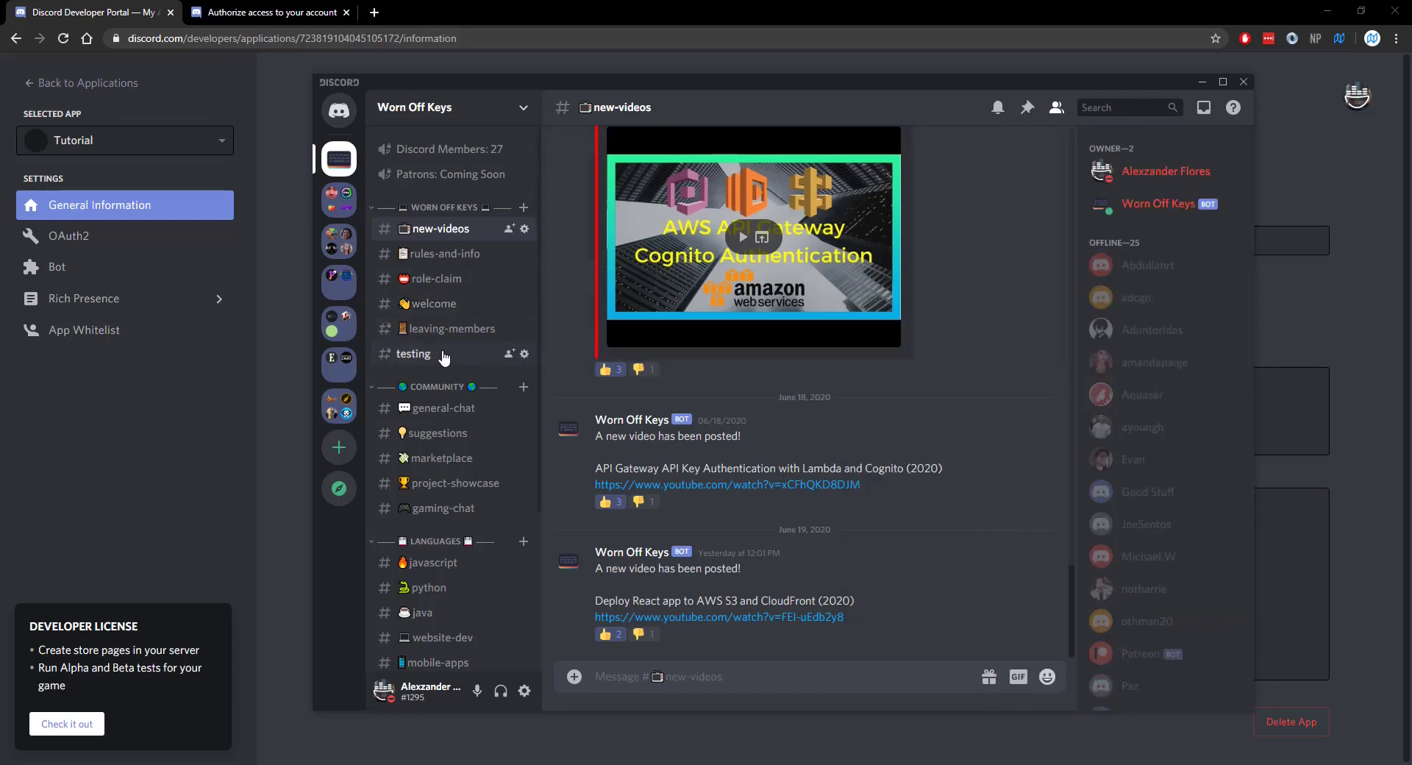
pyautogui.click(414, 353)
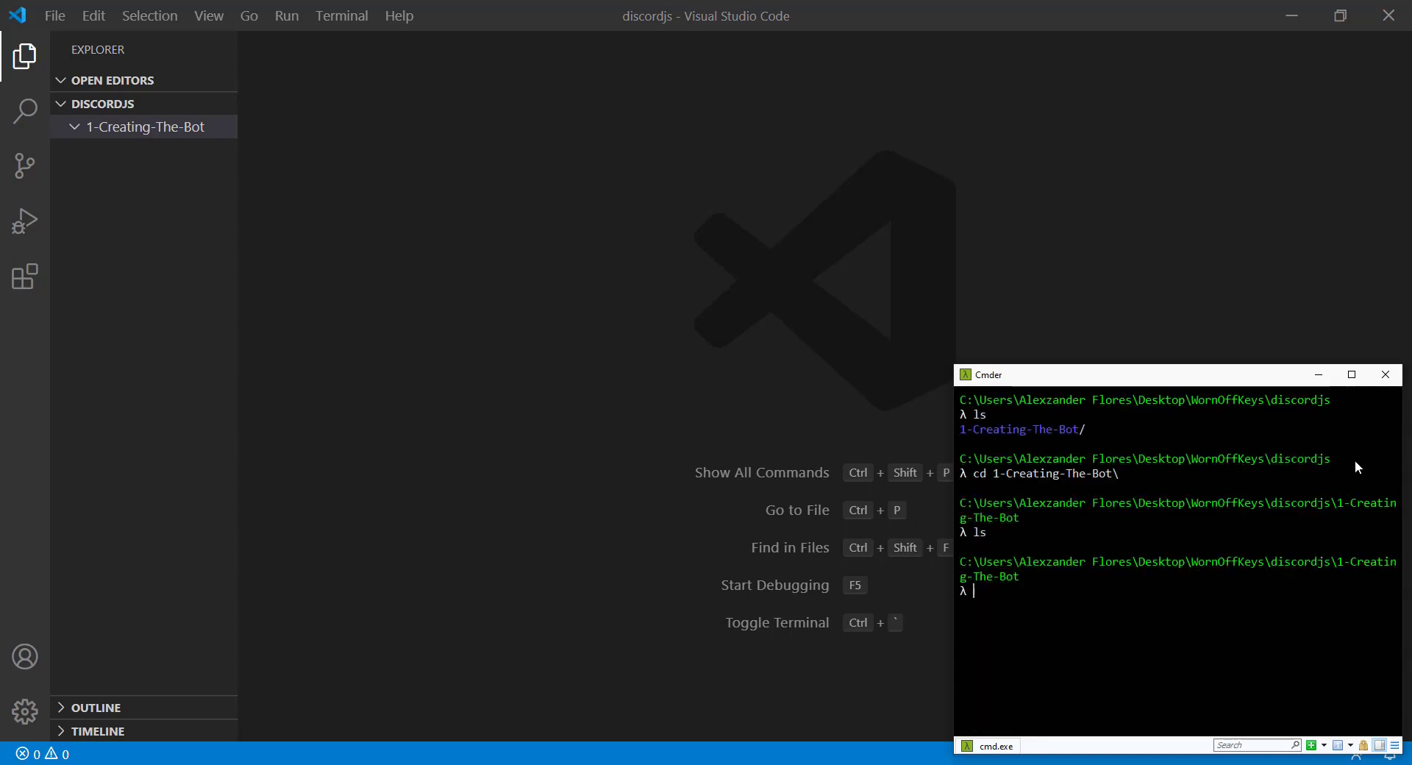
# - Run npm init, add an empty index.js, and start npm install discord.js
pyautogui.write('npm init -y')
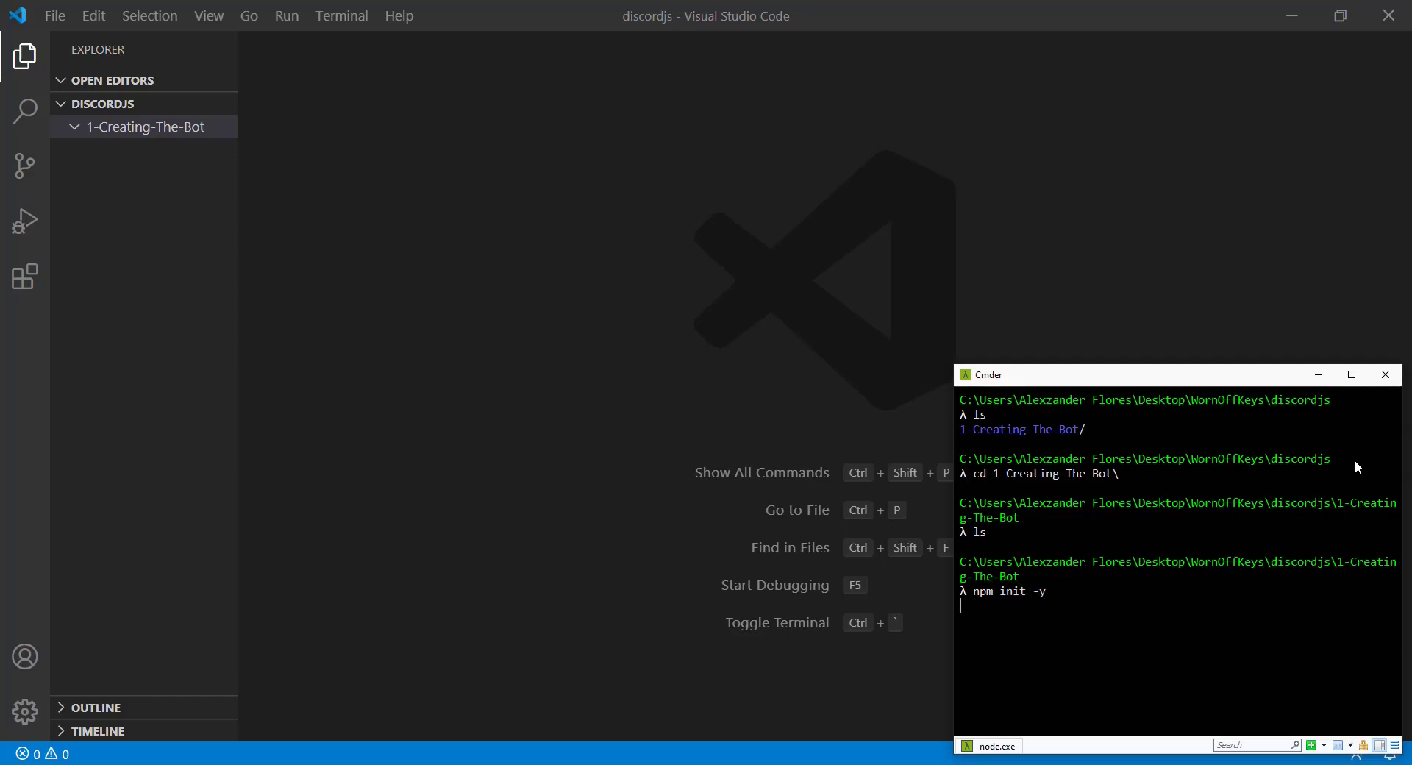
pyautogui.rightClick(140, 126)
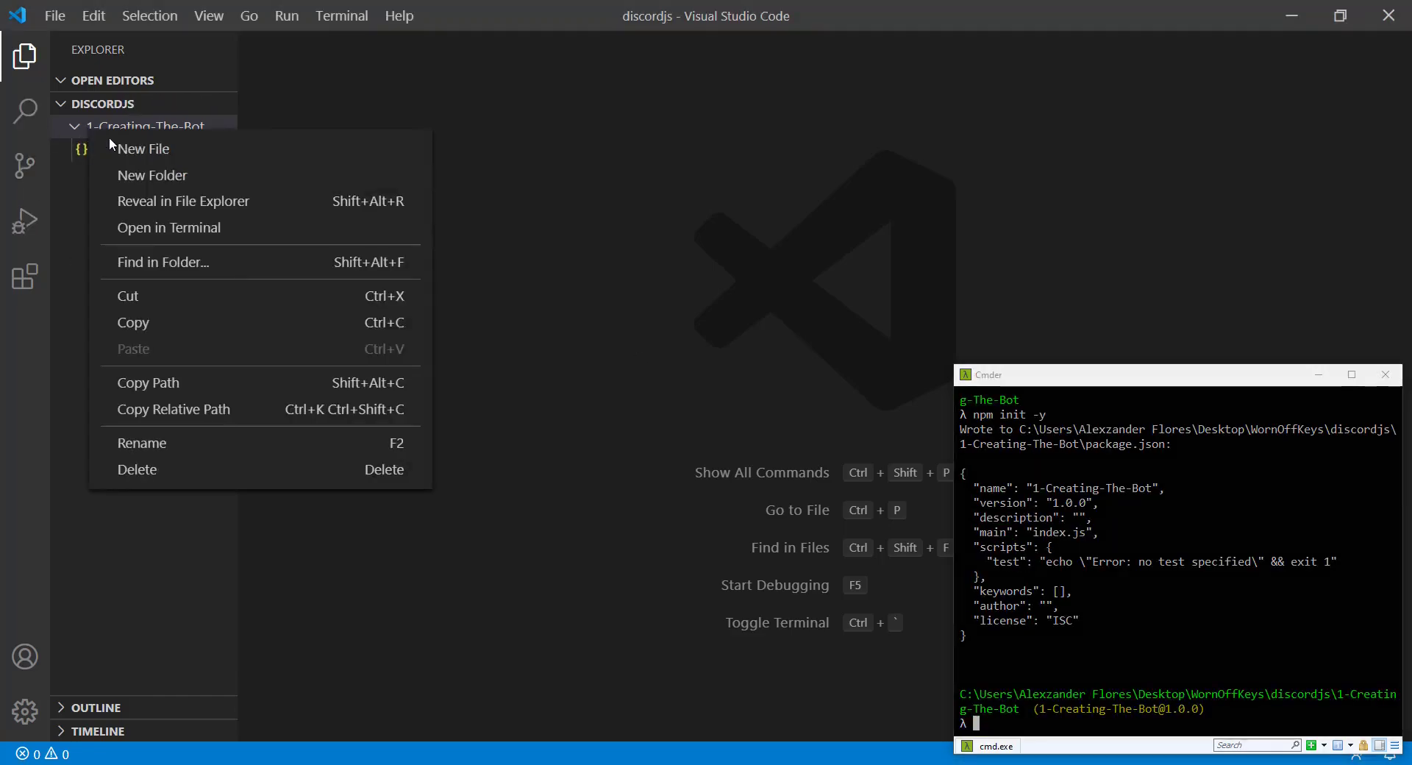
pyautogui.click(145, 149)
pyautogui.write('index.js')
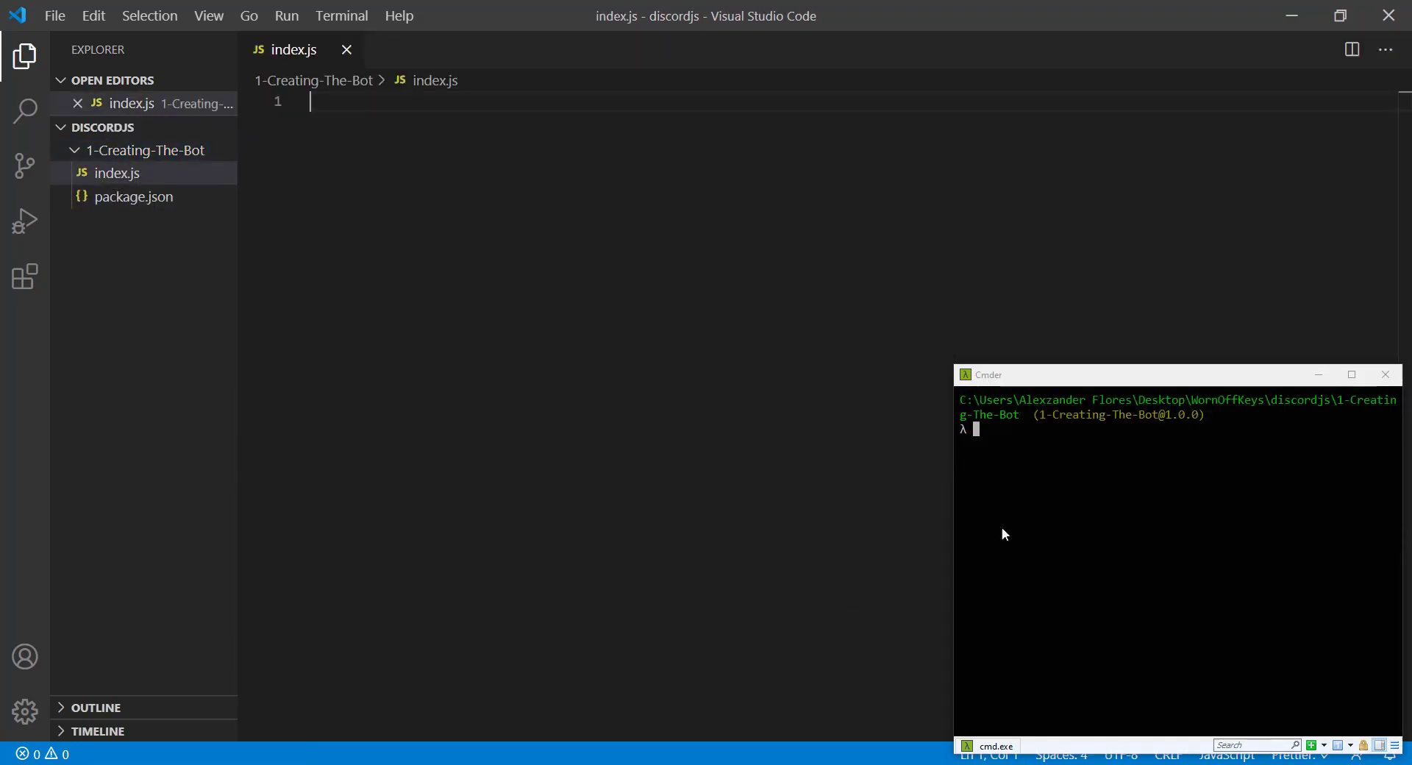
pyautogui.write('npm')
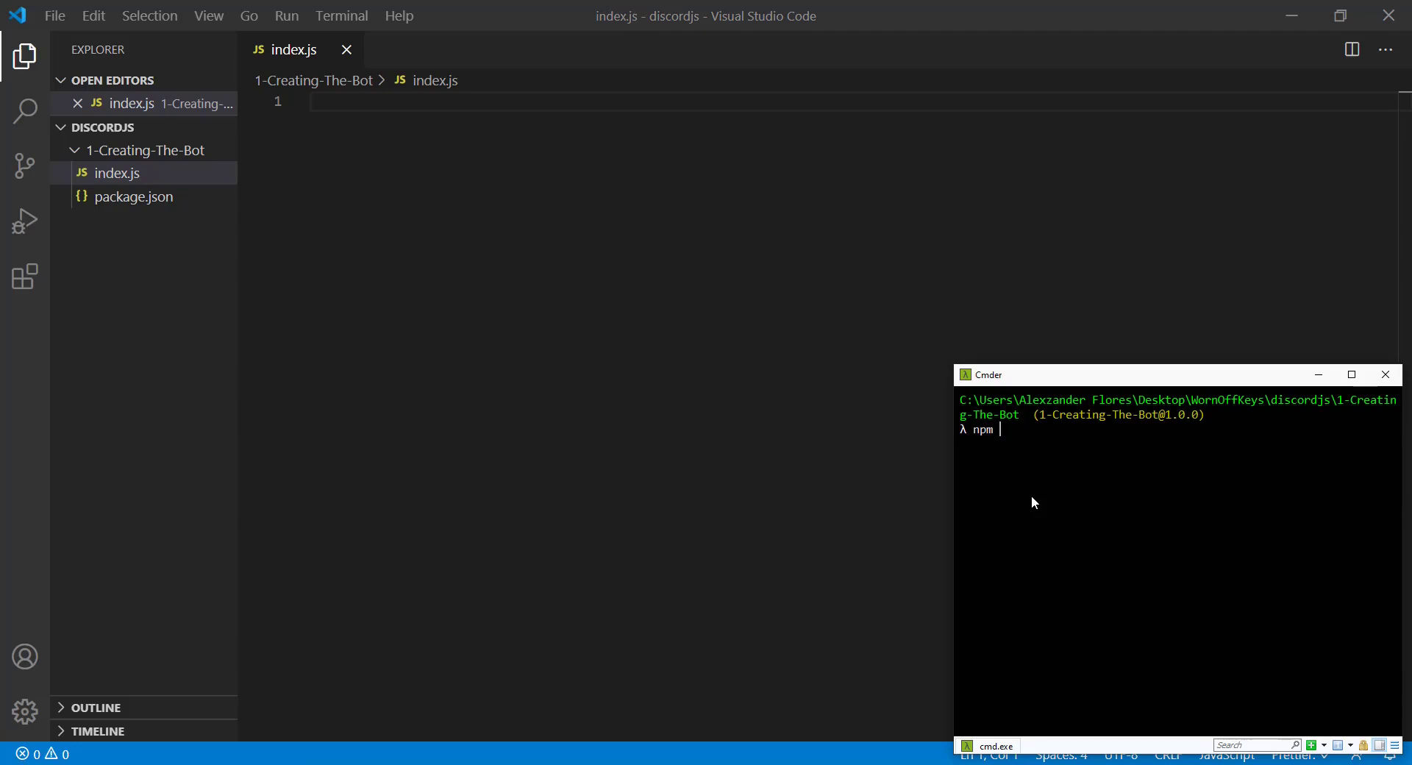
pyautogui.write('install discord.js')
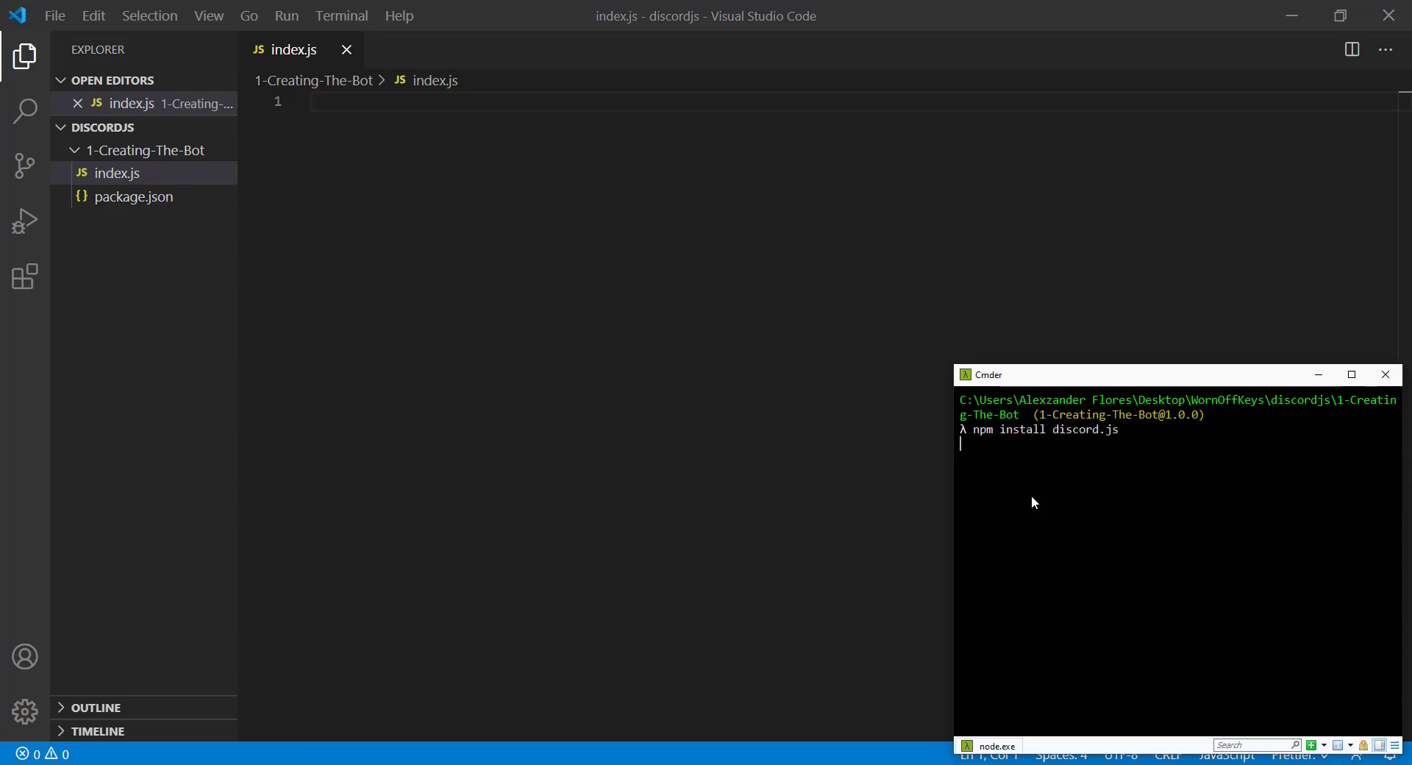
# - Write config.json with an empty "token" key and start index.js requiring discord.js
pyautogui.write('const')
pyautogui.write('"toe')
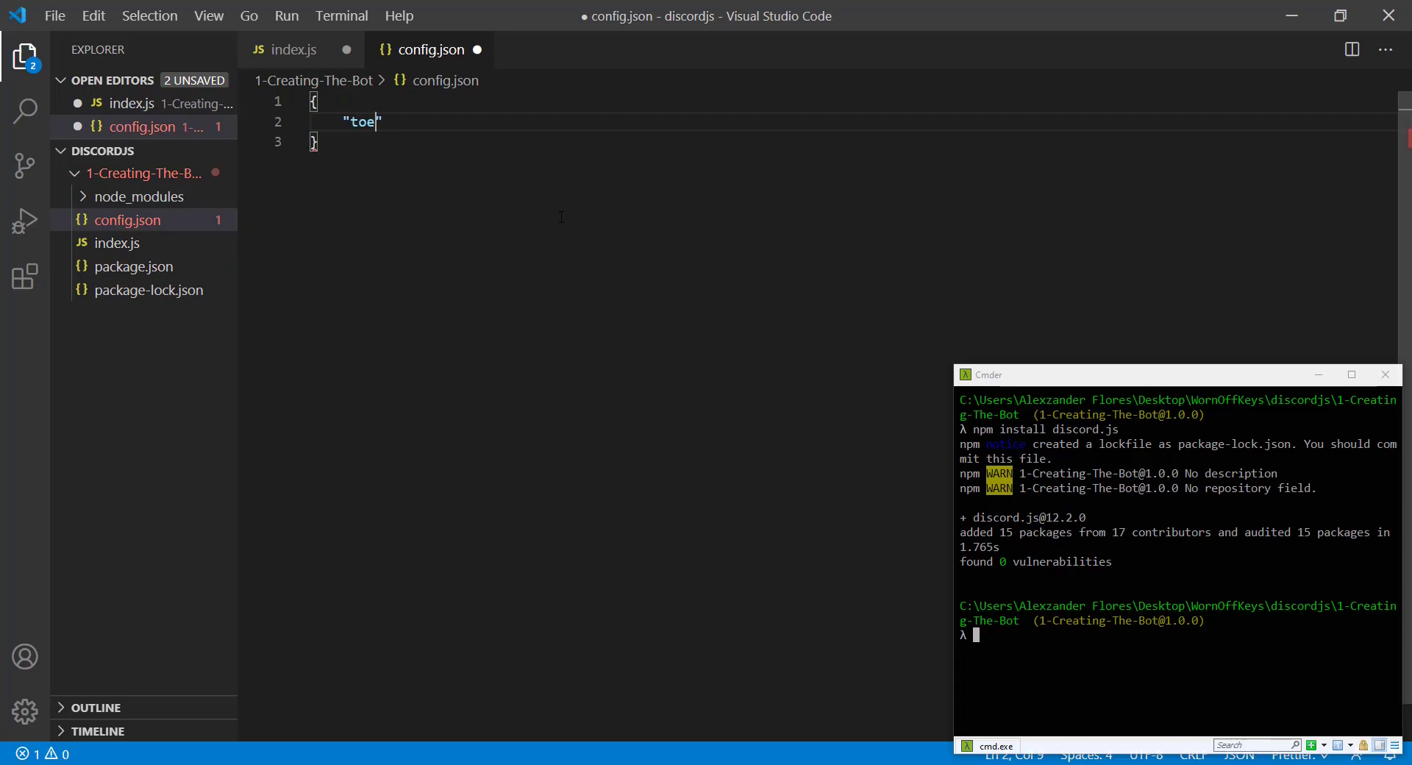
pyautogui.write('ken": ""')
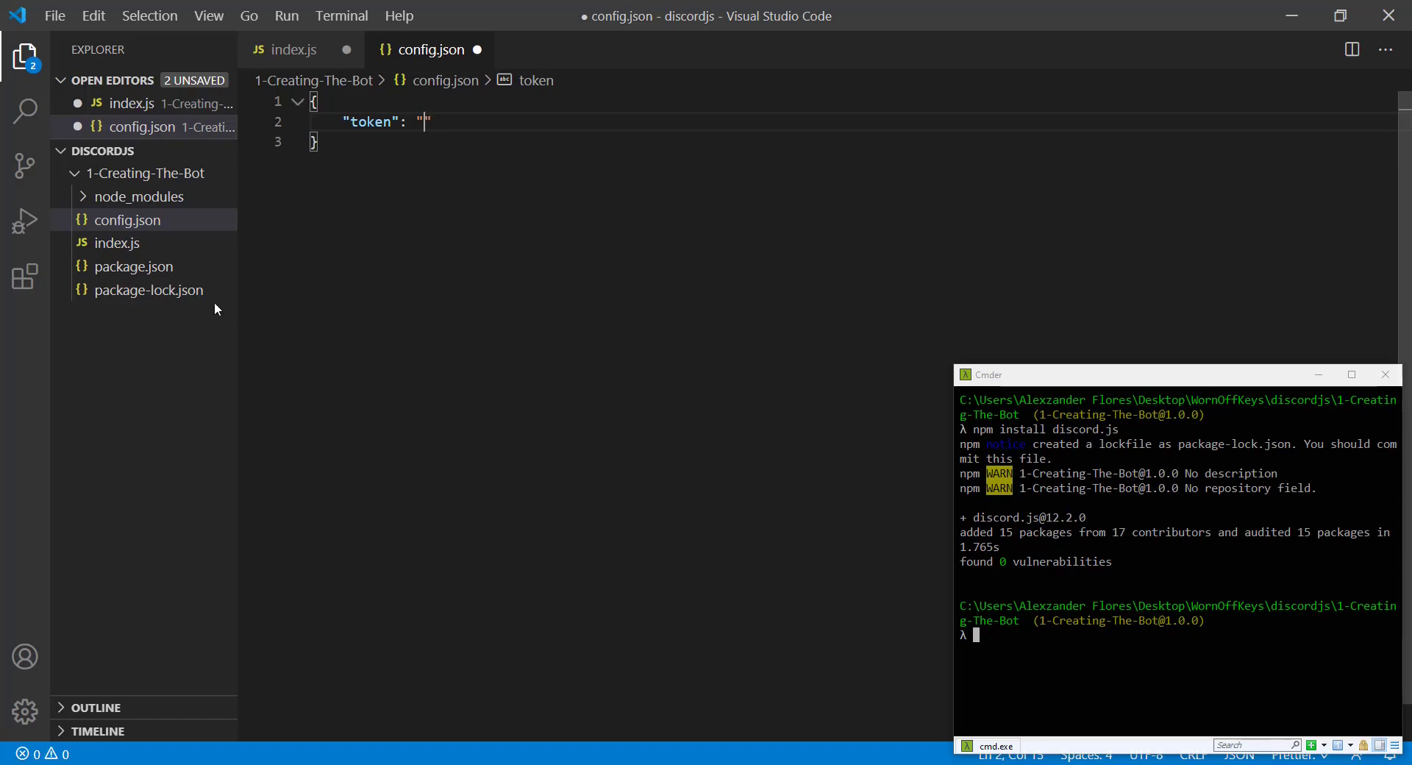
pyautogui.click(294, 50)
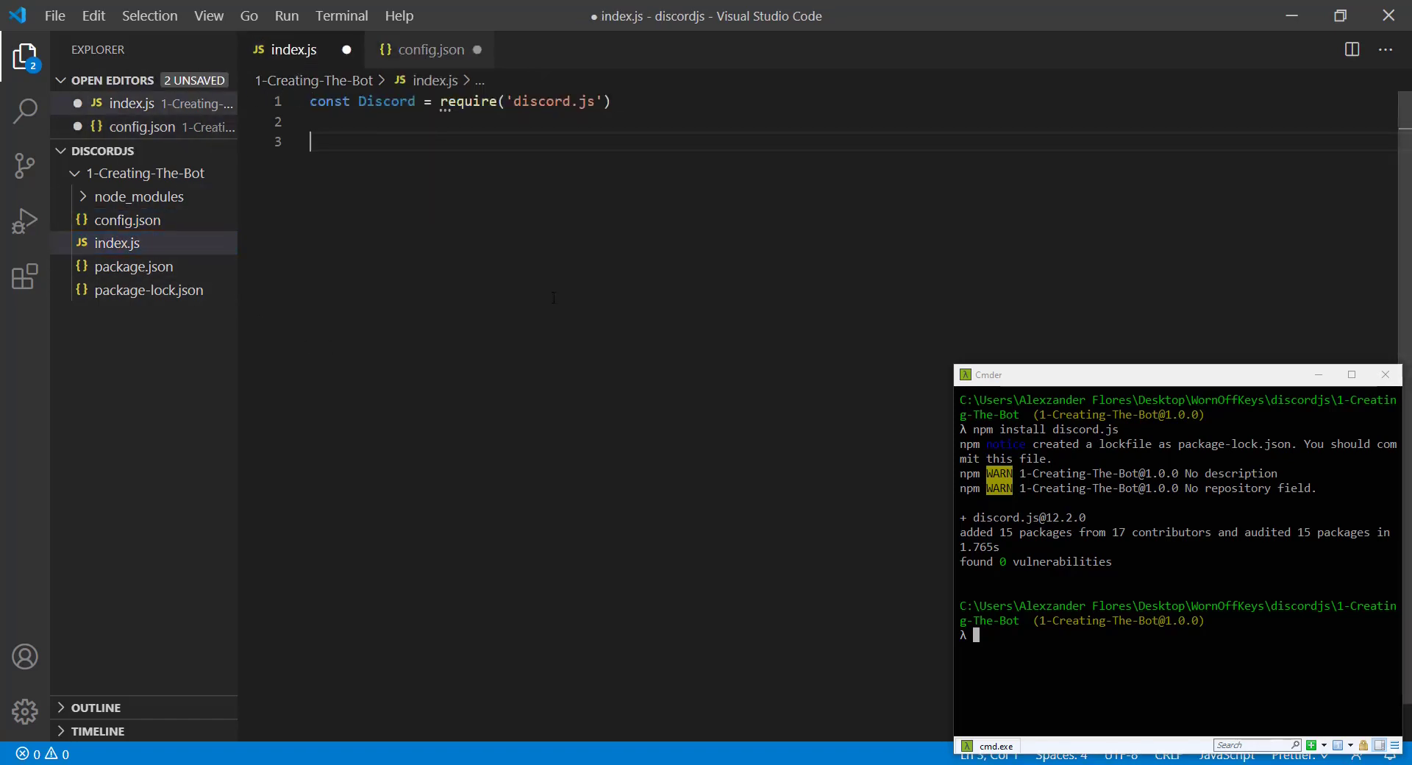
pyautogui.moveTo(553, 260)
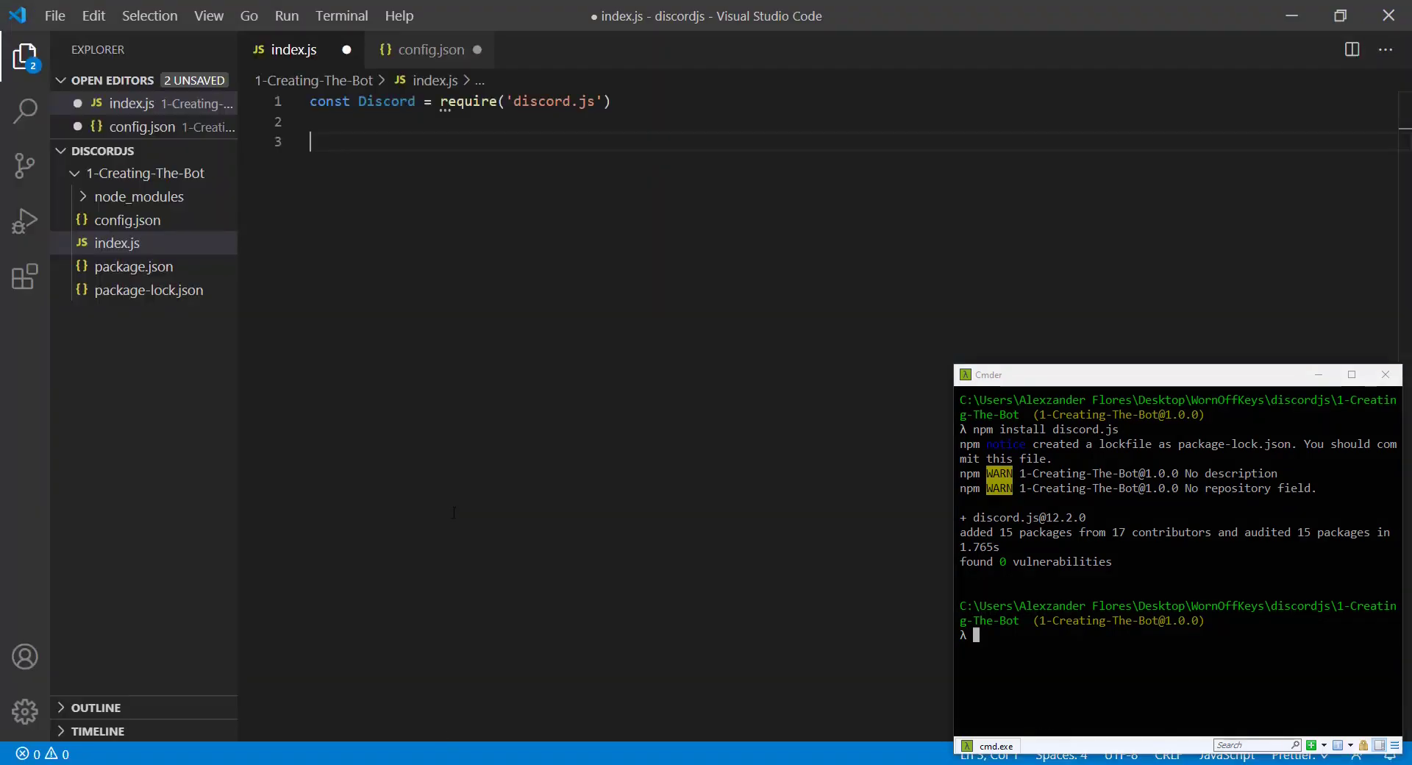
# - Paste the token into config.json and require config in index.js
pyautogui.click(432, 49)
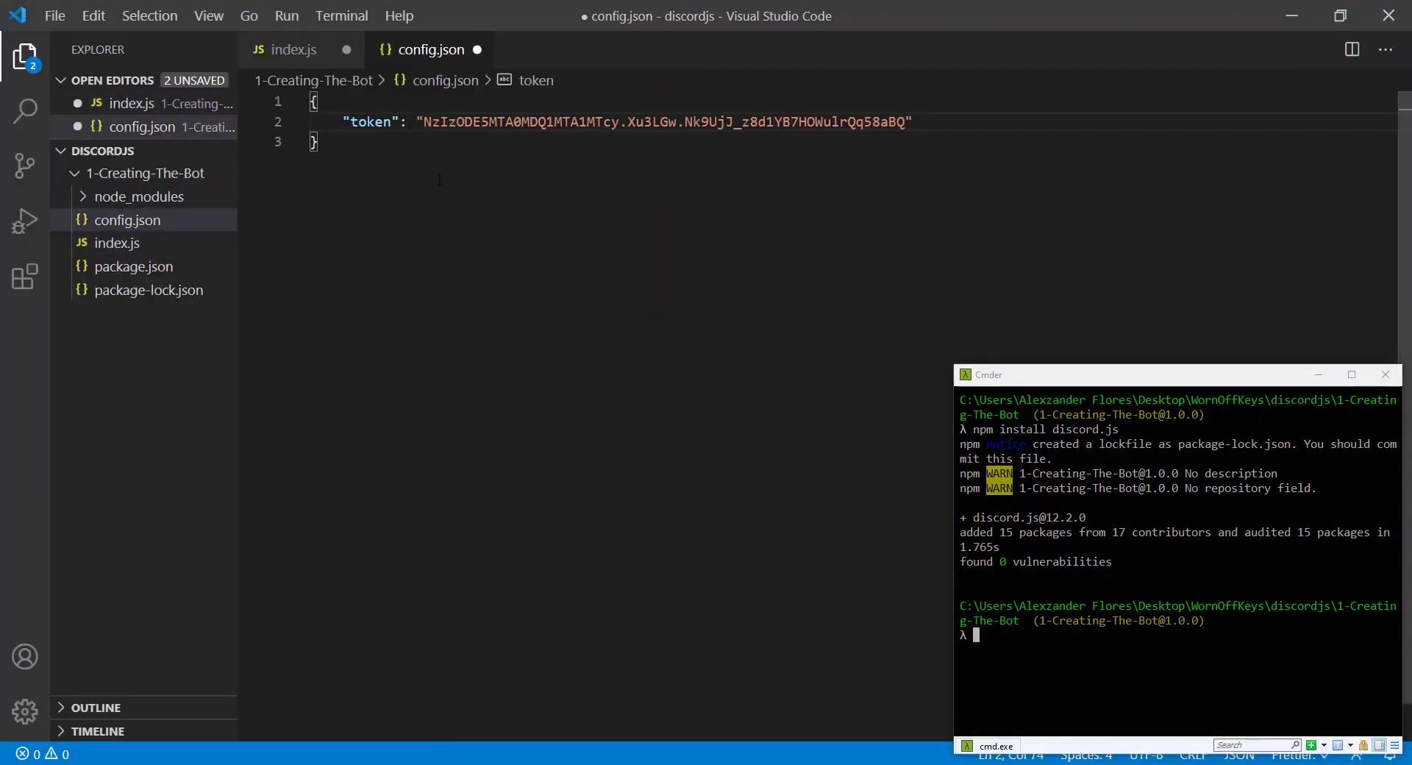
pyautogui.click(294, 49)
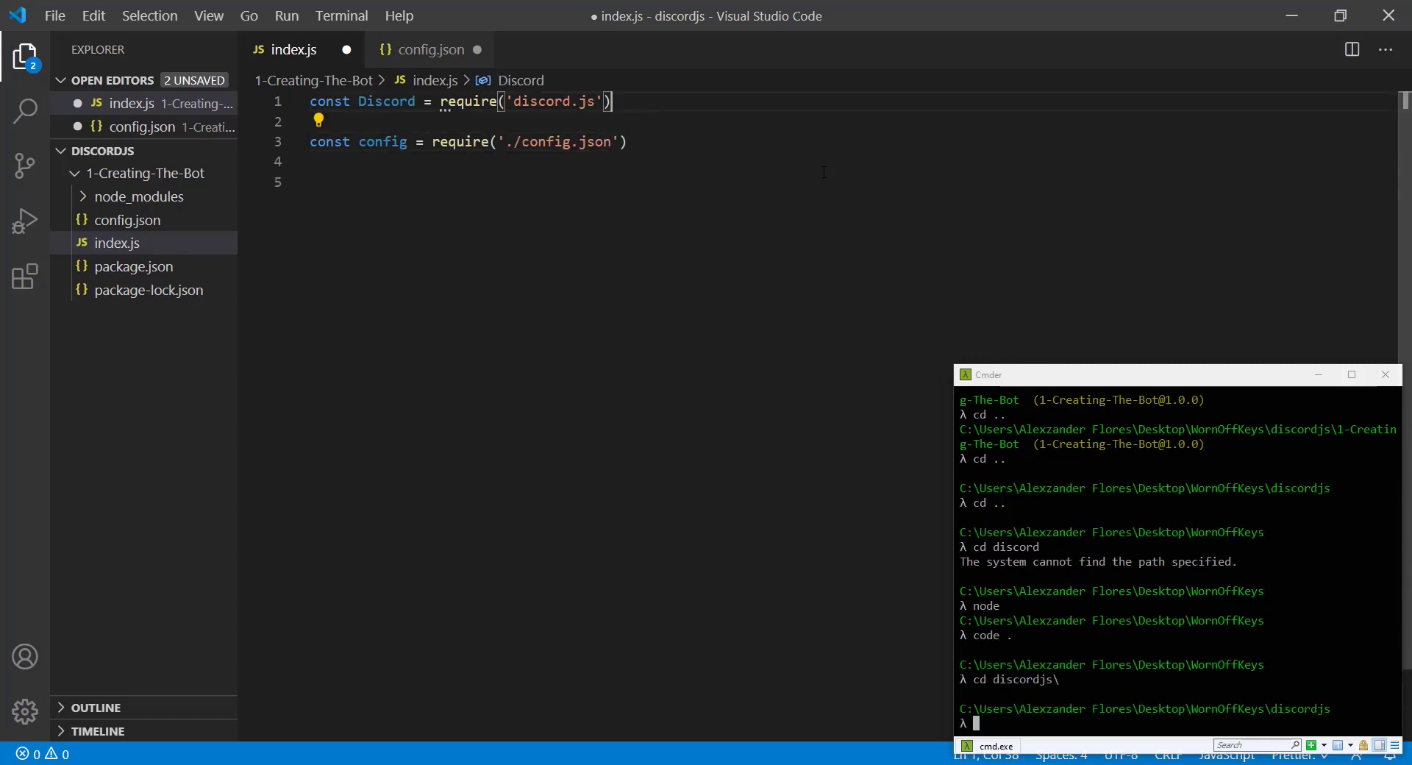
pyautogui.write('const client = new Discord.client(')
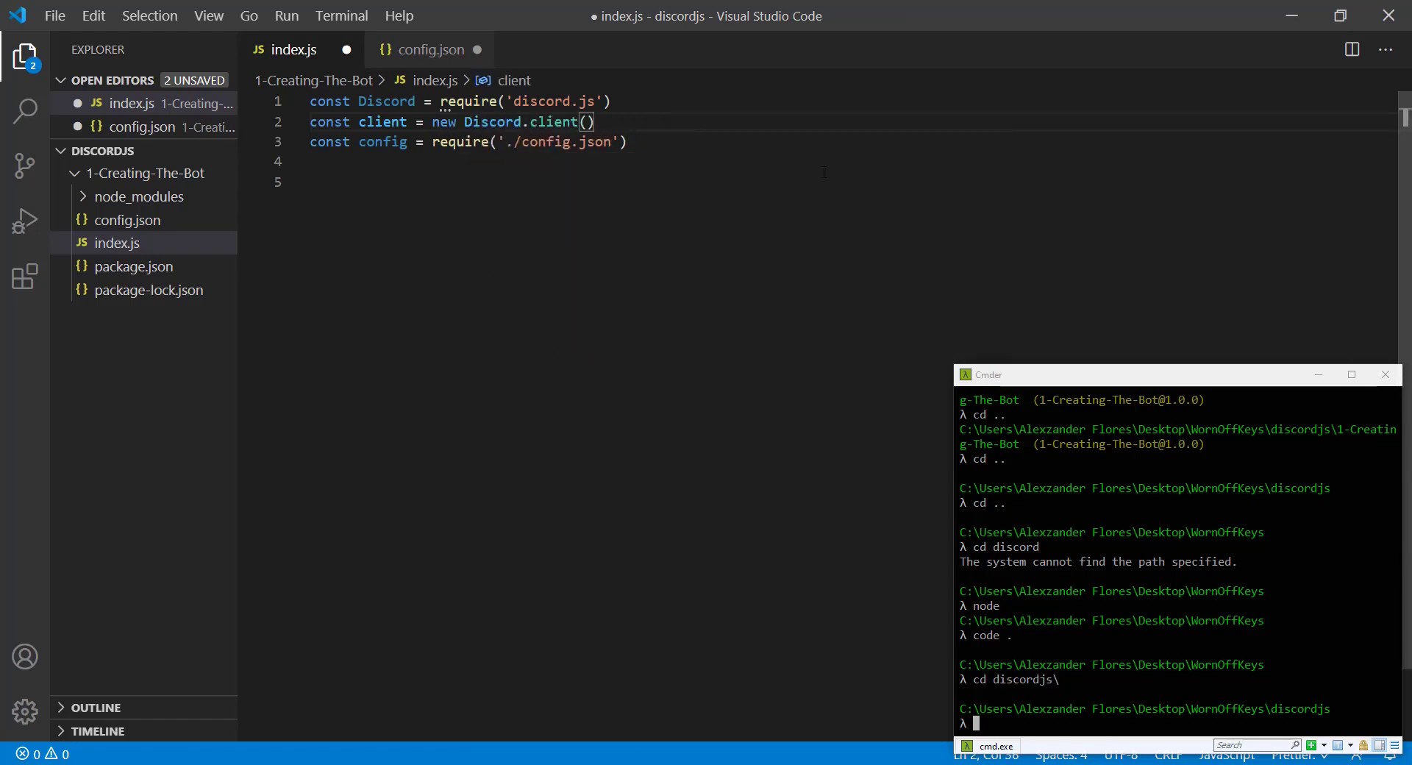
pyautogui.write("client.on('ready',")
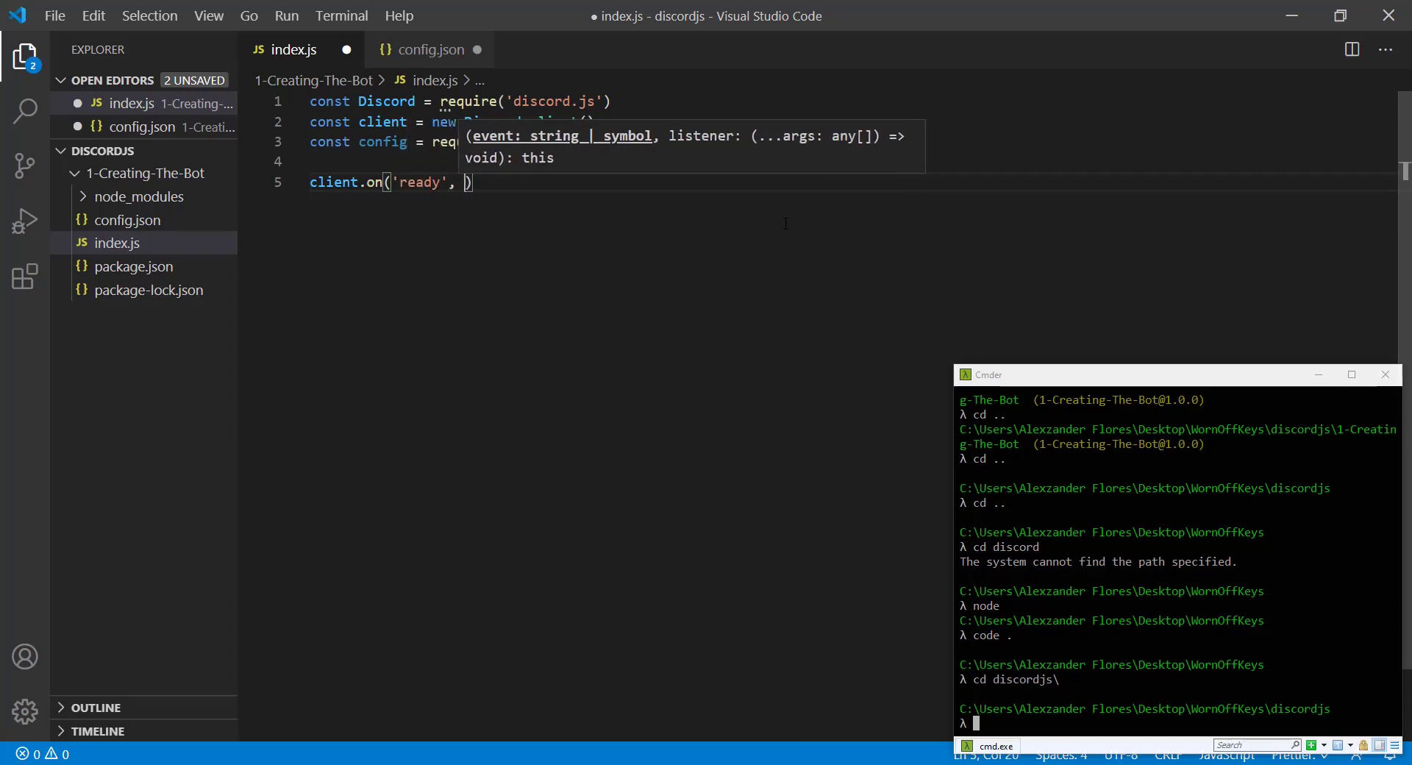
# - Add a ready handler logging 'The client' message and client.login(config.token), then save
pyautogui.write('() => {')
pyautogui.write('consol')
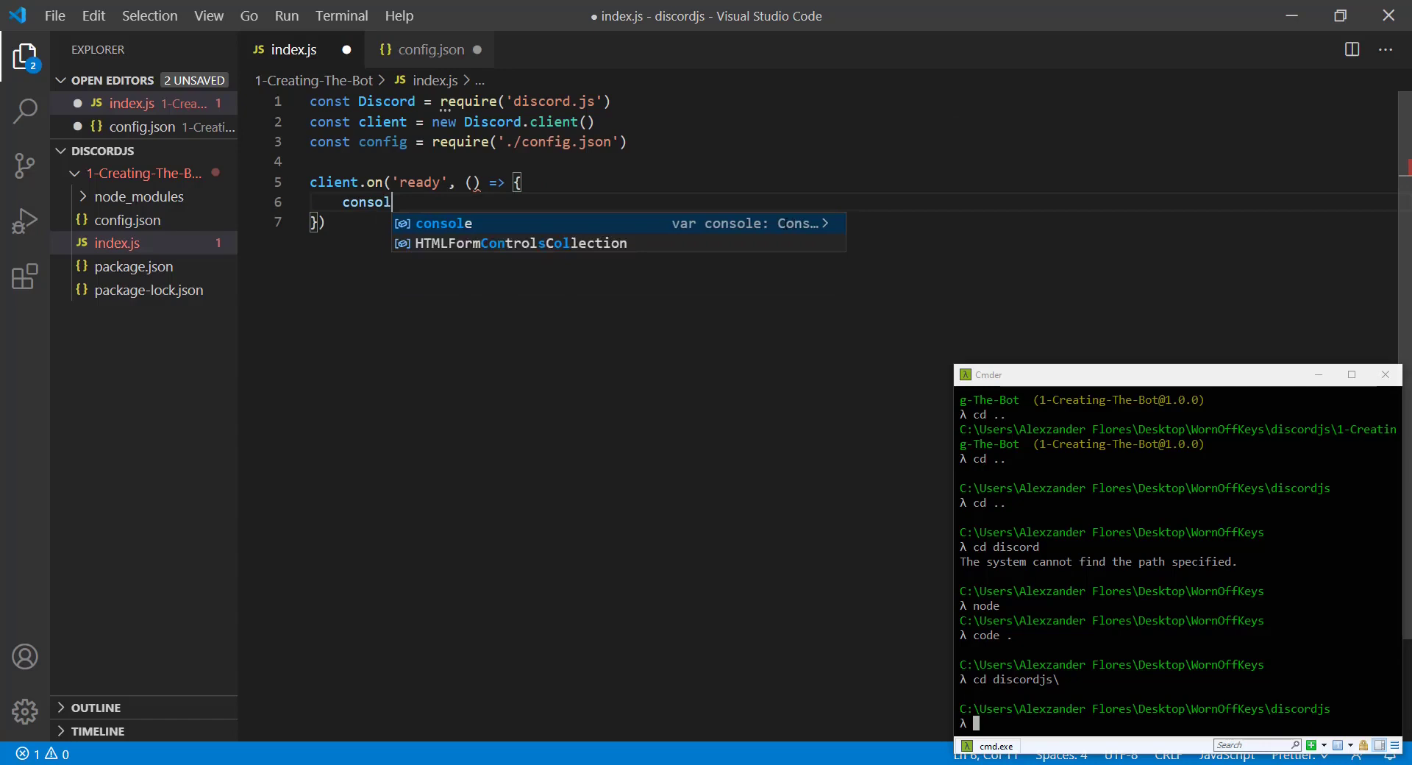
pyautogui.write("e.log('The client')")
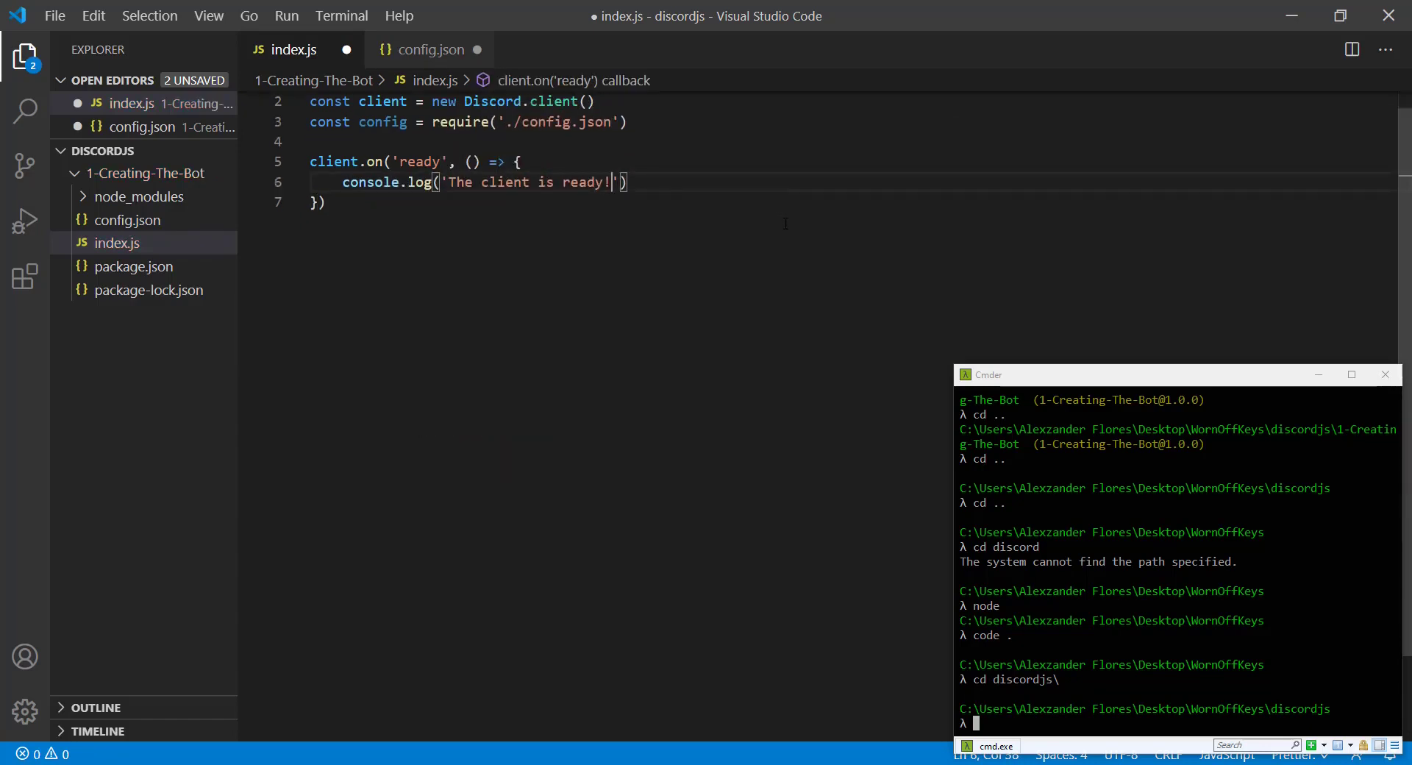
pyautogui.write('cl')
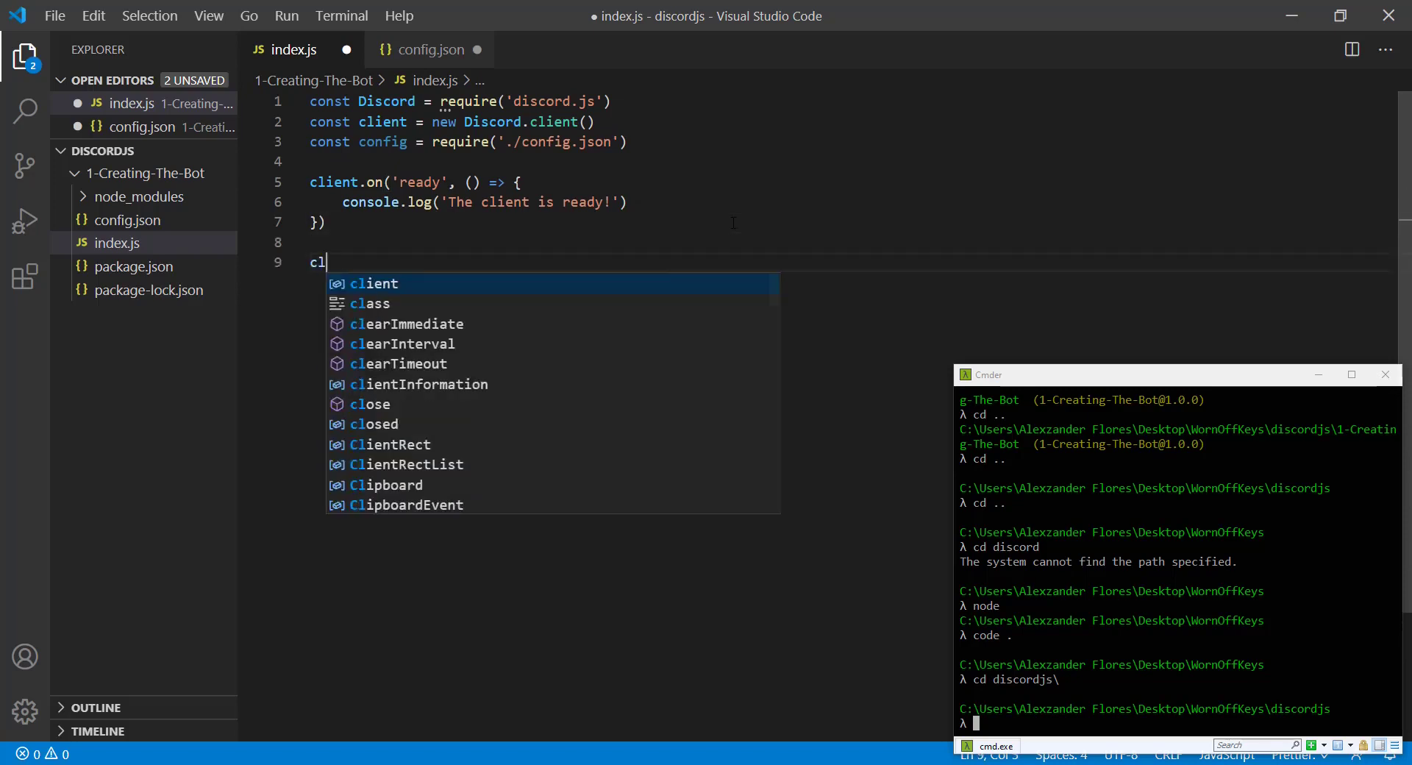
pyautogui.write('client.login()')
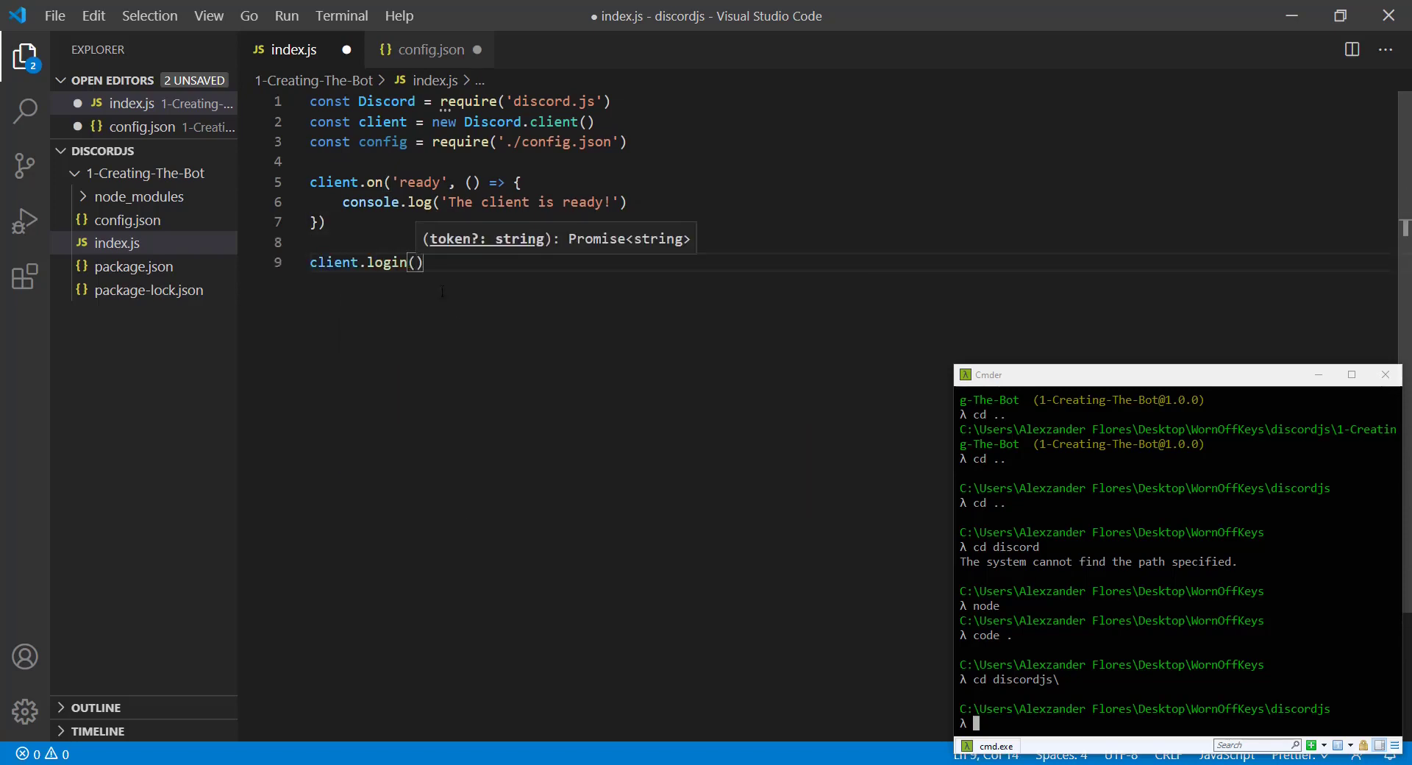
pyautogui.write('config.toke')
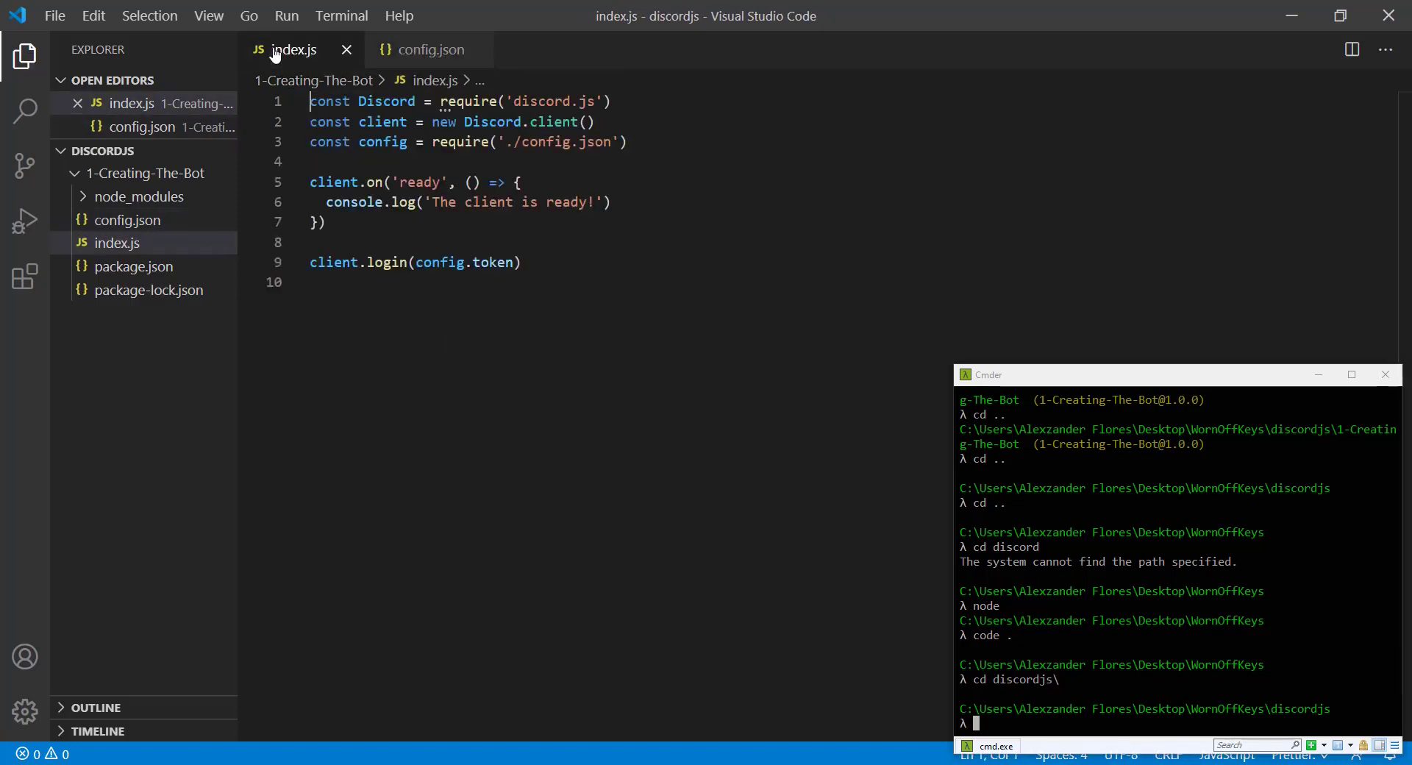
# - Fix Discord.client to Discord.Client after the constructor error and rerun node index.js
pyautogui.write('node index.js')
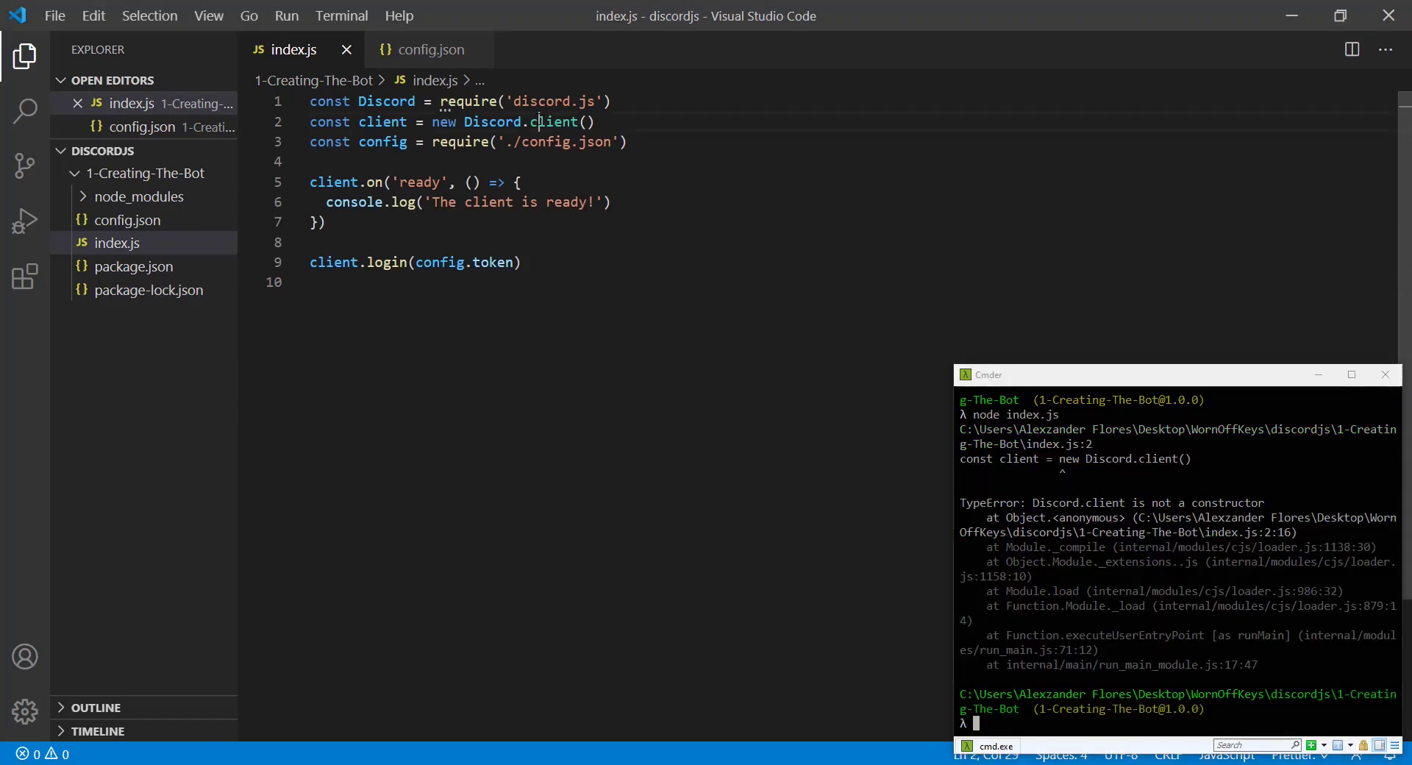
pyautogui.write('Client')
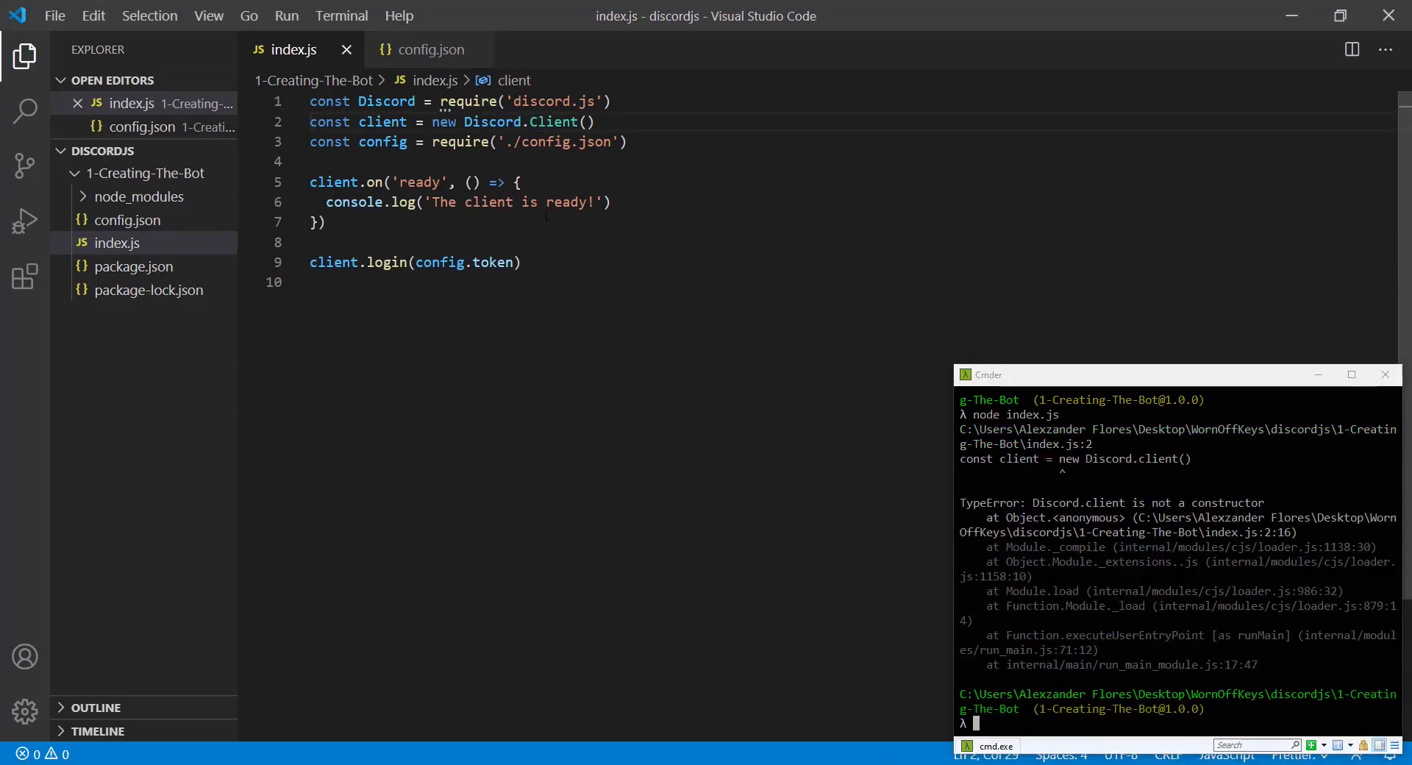
pyautogui.write('node index.js')
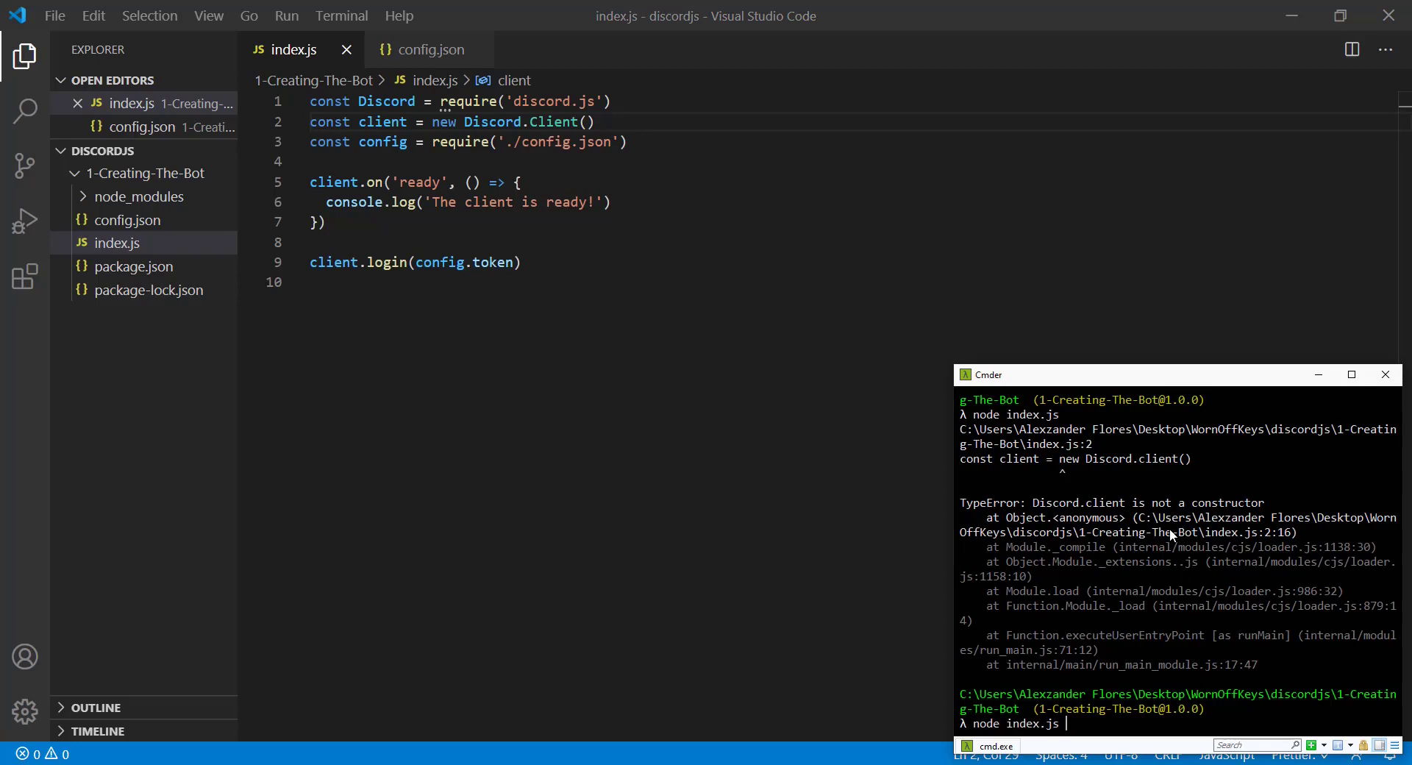
pyautogui.press('Return')
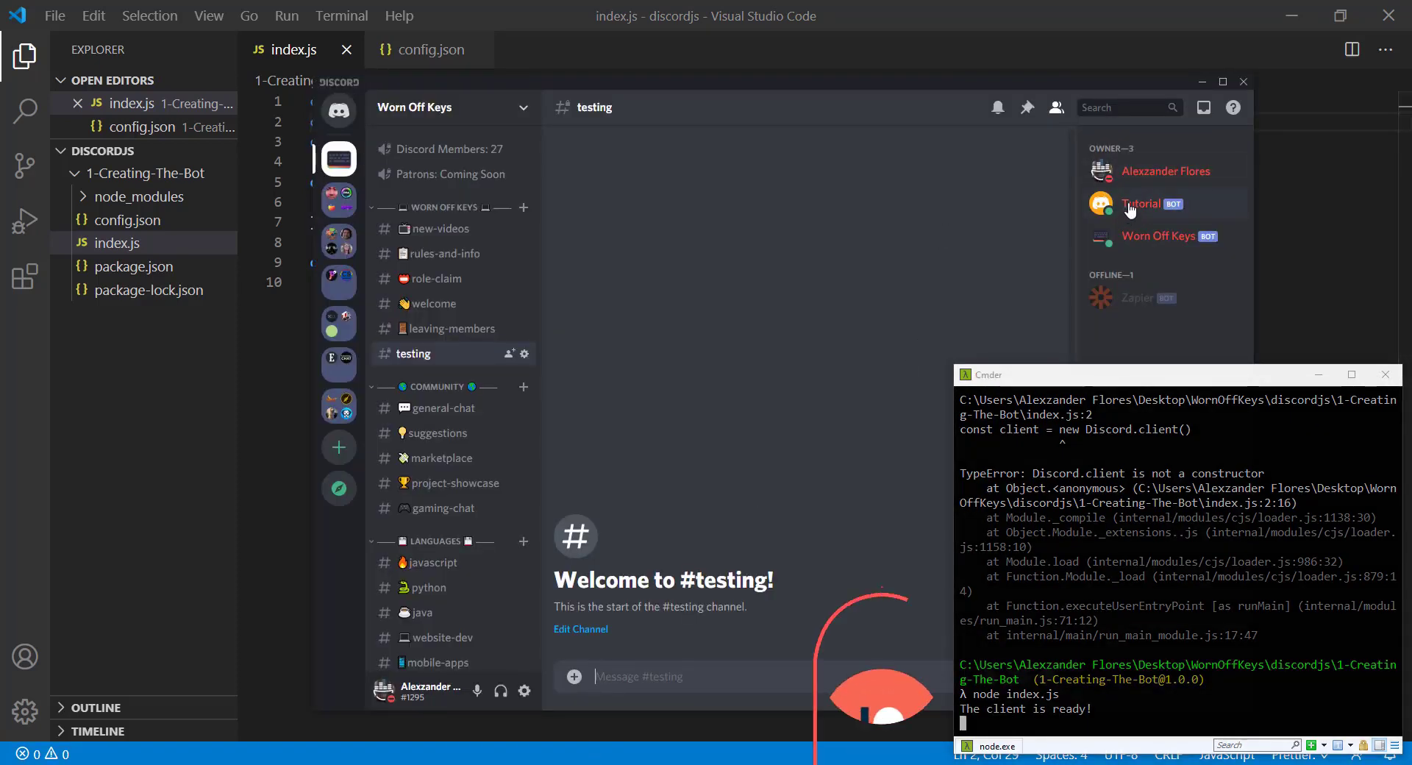
# - Open the online Tutorial bot's profile card showing its Owner role
pyautogui.click(1141, 204)
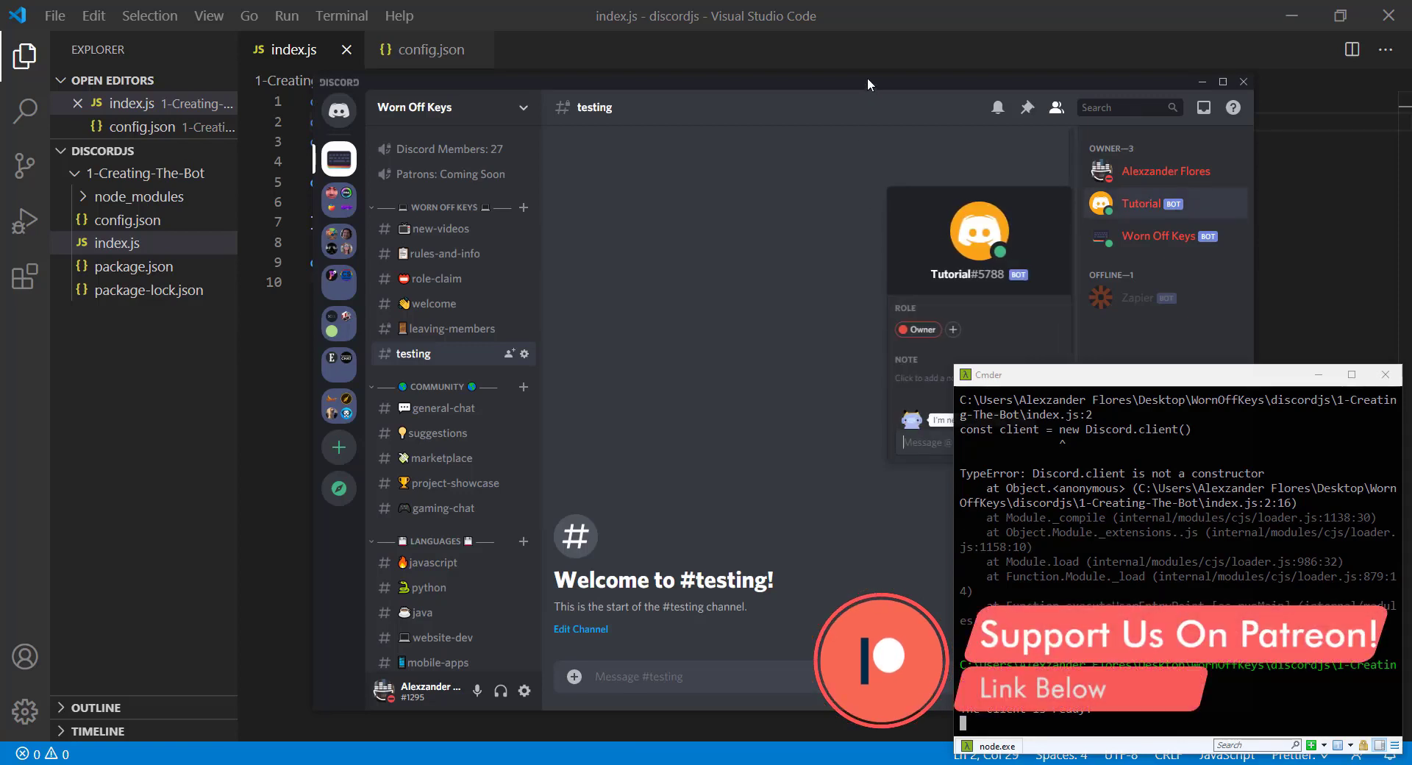